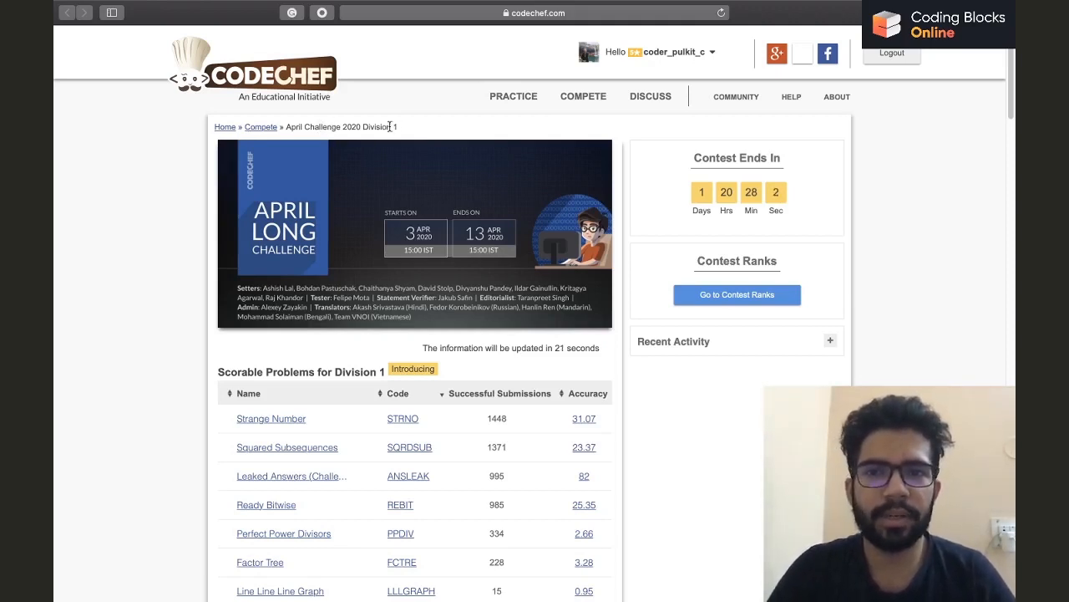
# - Scroll the April Challenge 2020 Division 1 page down to the Non Scorable Problems for Practice table
pyautogui.scroll(-3)
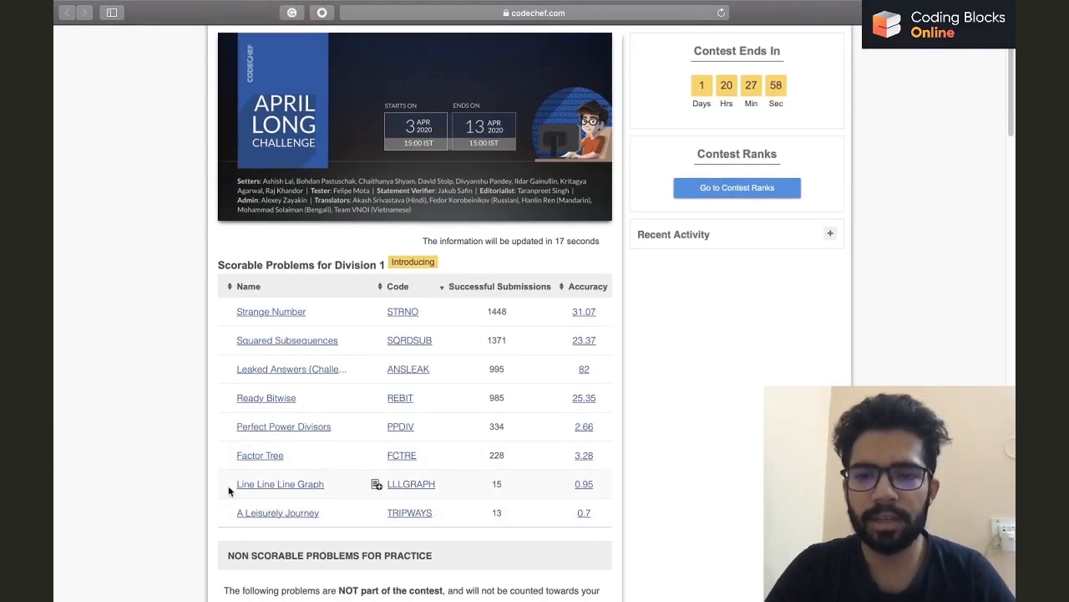
pyautogui.scroll(-3)
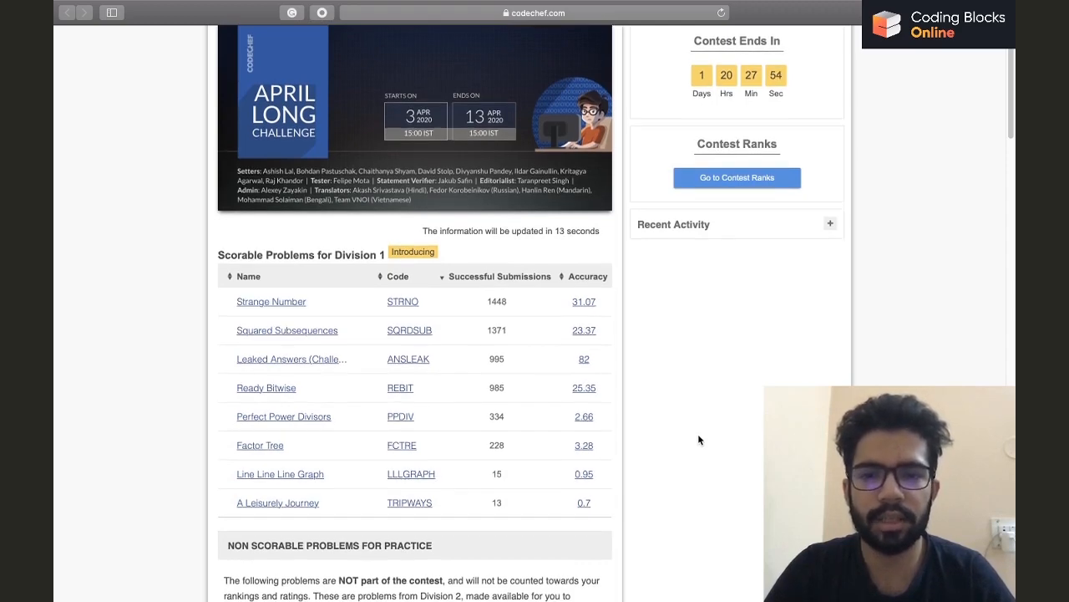
pyautogui.scroll(-3)
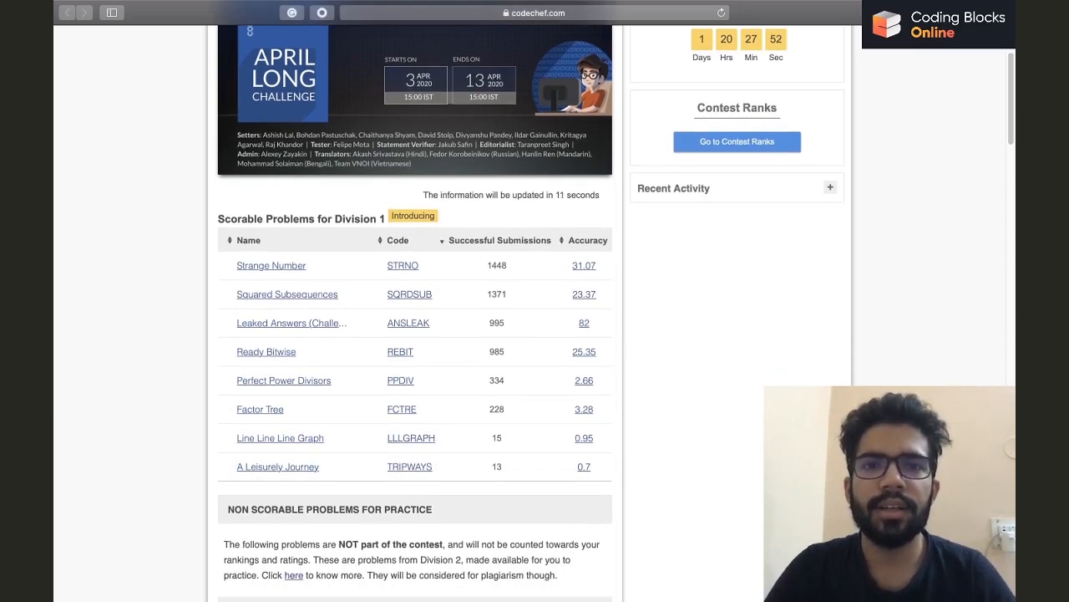
pyautogui.scroll(-3)
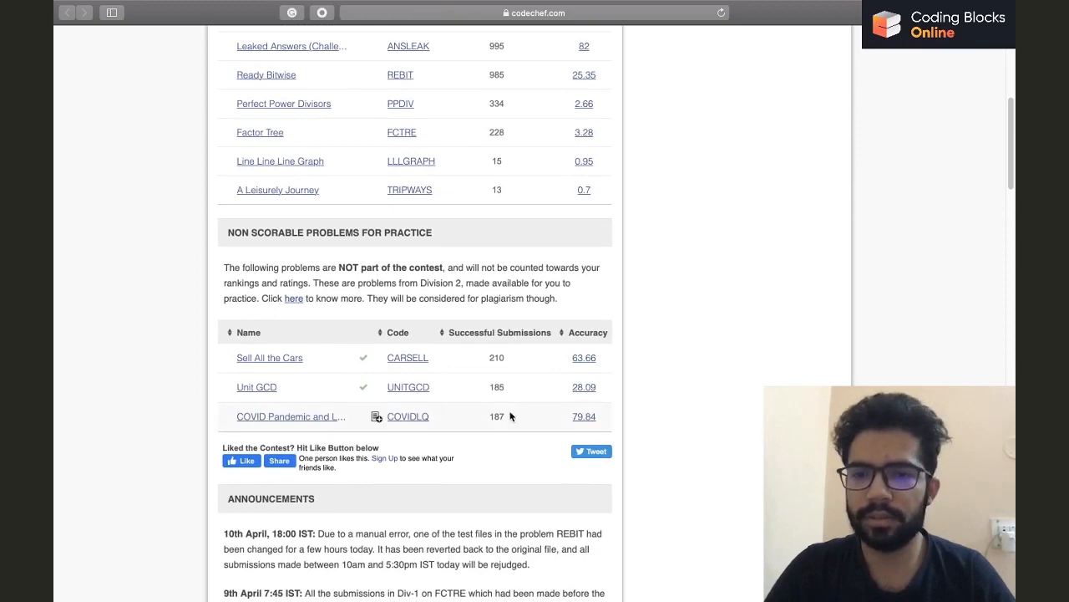
# - Open the COVIDLQ problem from the practice table and scroll through its statement and input format
pyautogui.scroll(-3)
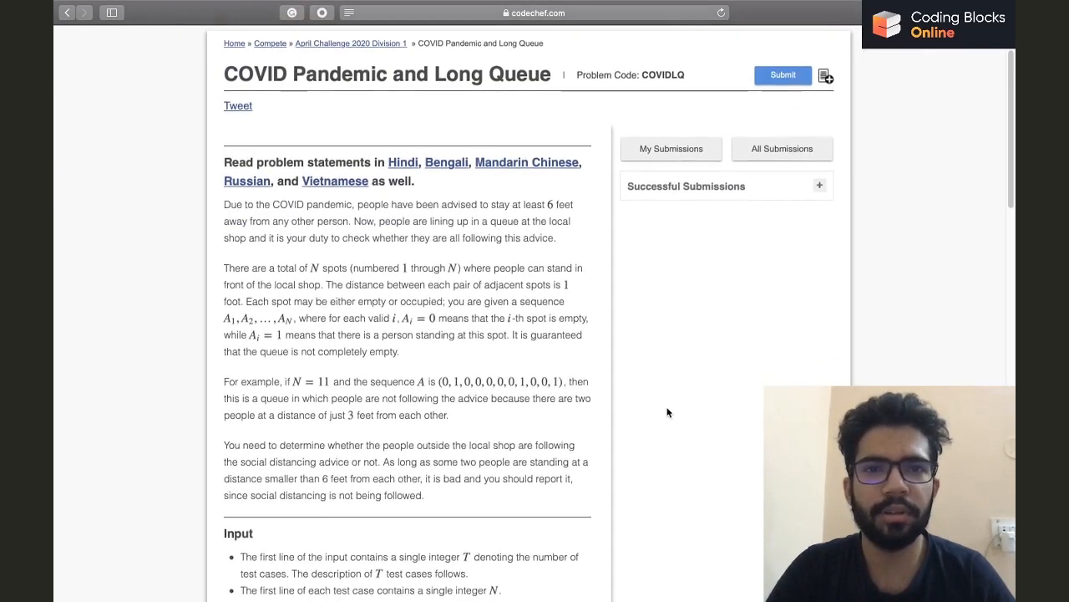
pyautogui.scroll(-3)
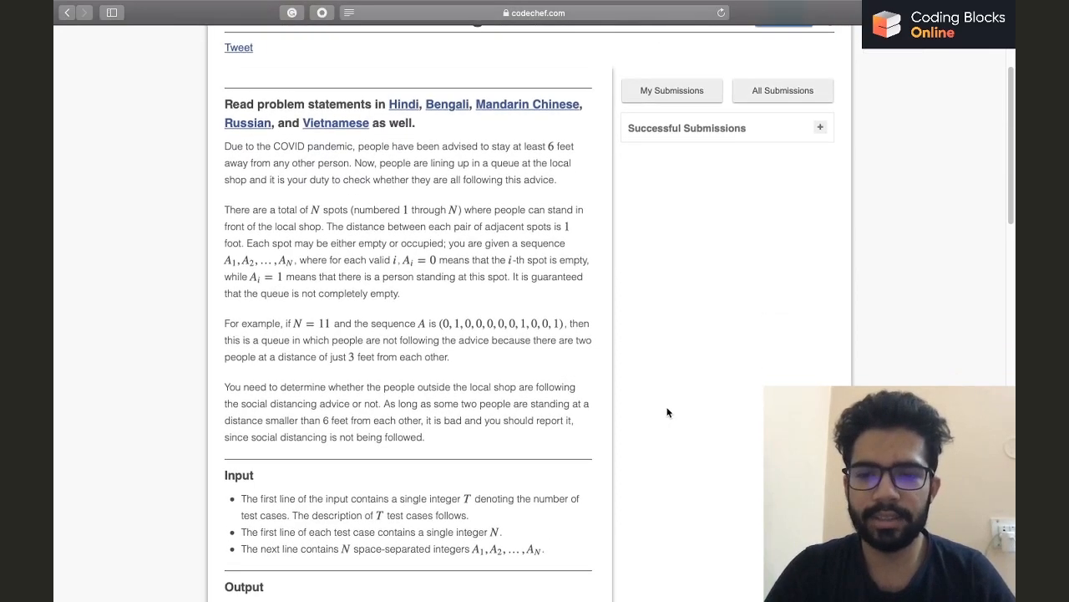
pyautogui.scroll(3)
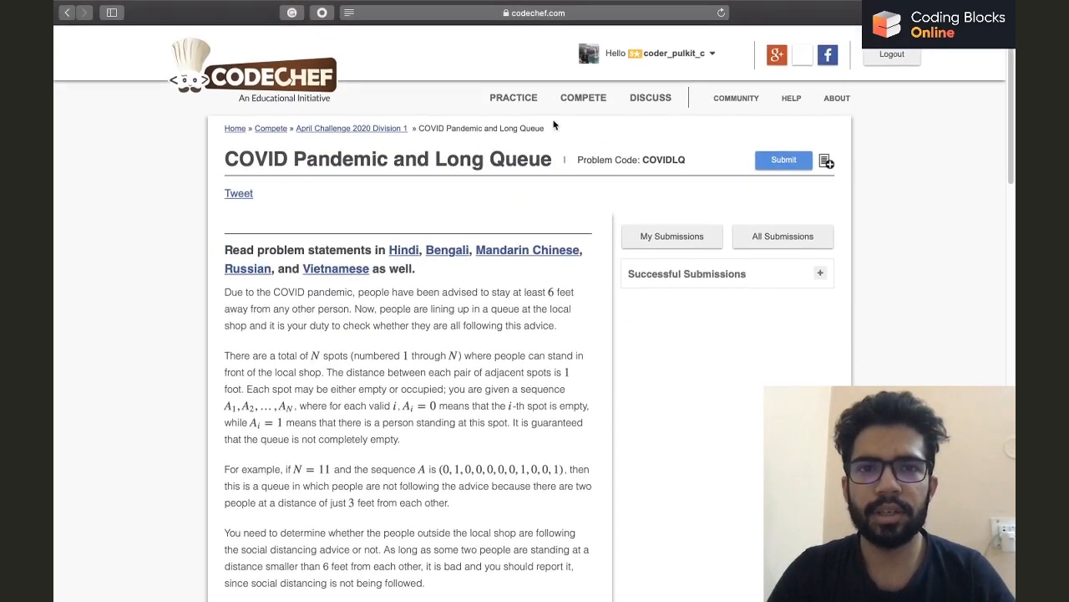
pyautogui.click(534, 27)
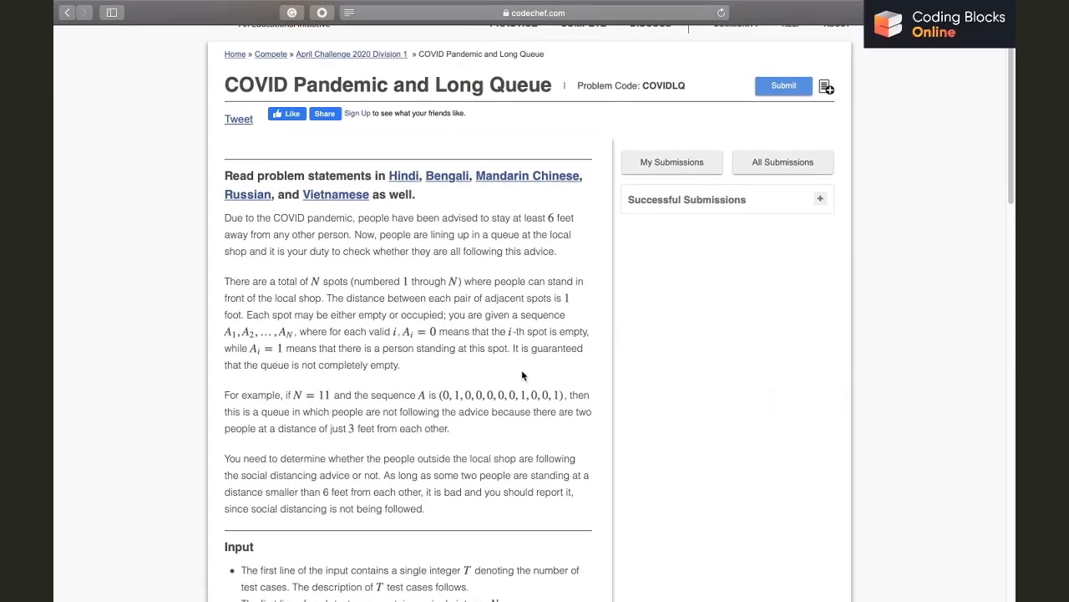
pyautogui.scroll(-3)
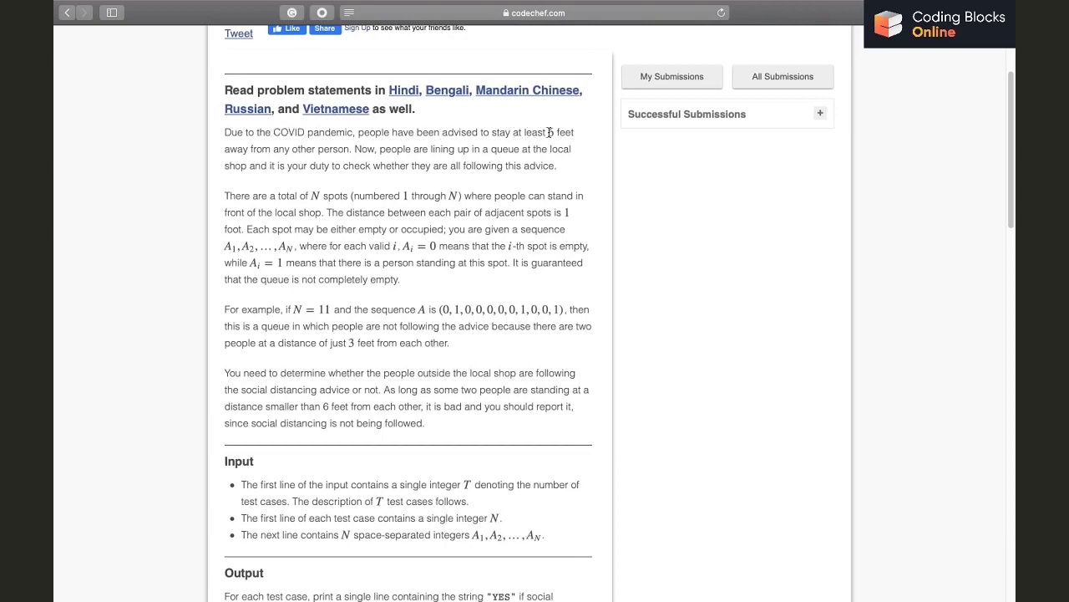
pyautogui.moveTo(364, 154)
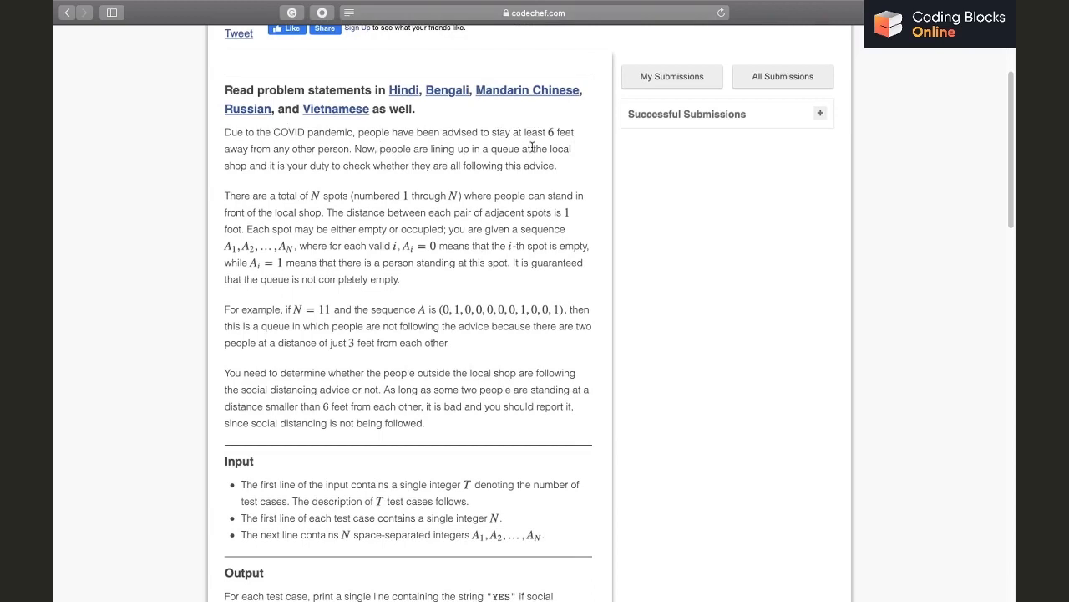
pyautogui.moveTo(371, 165)
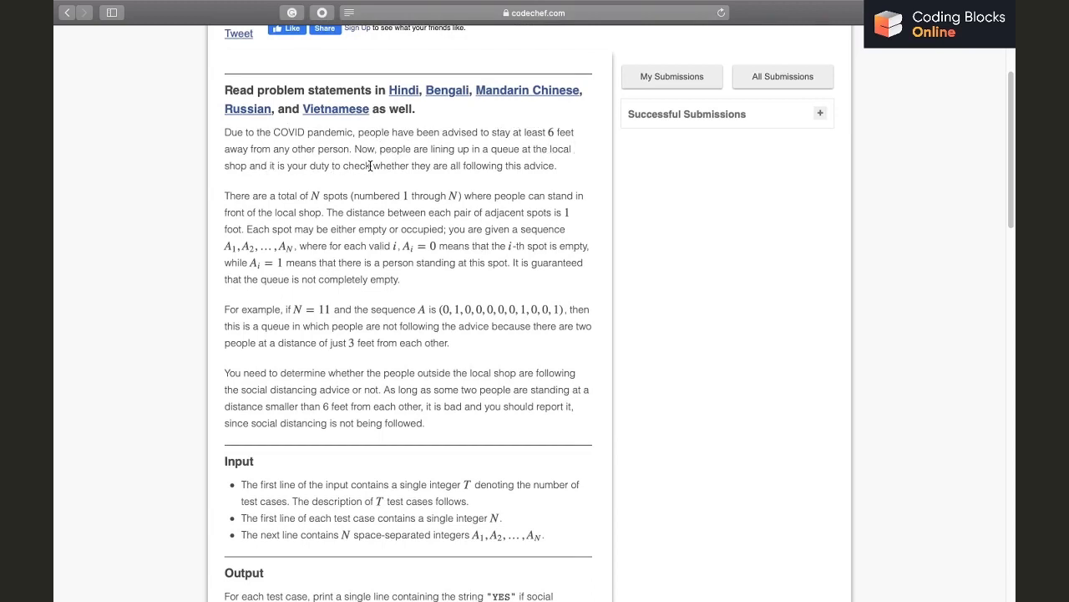
pyautogui.moveTo(535, 165)
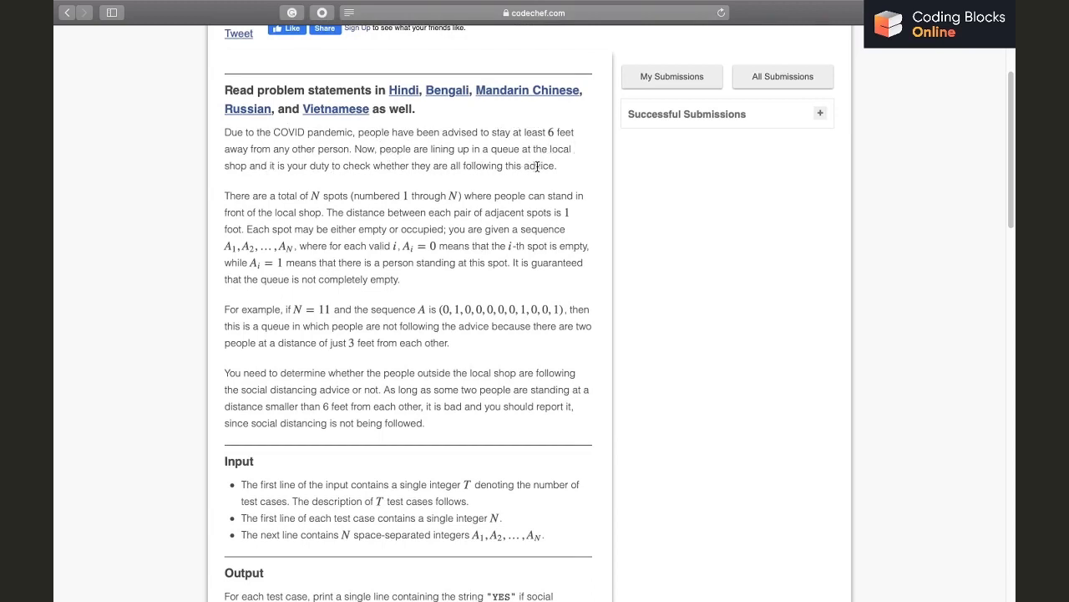
pyautogui.moveTo(341, 201)
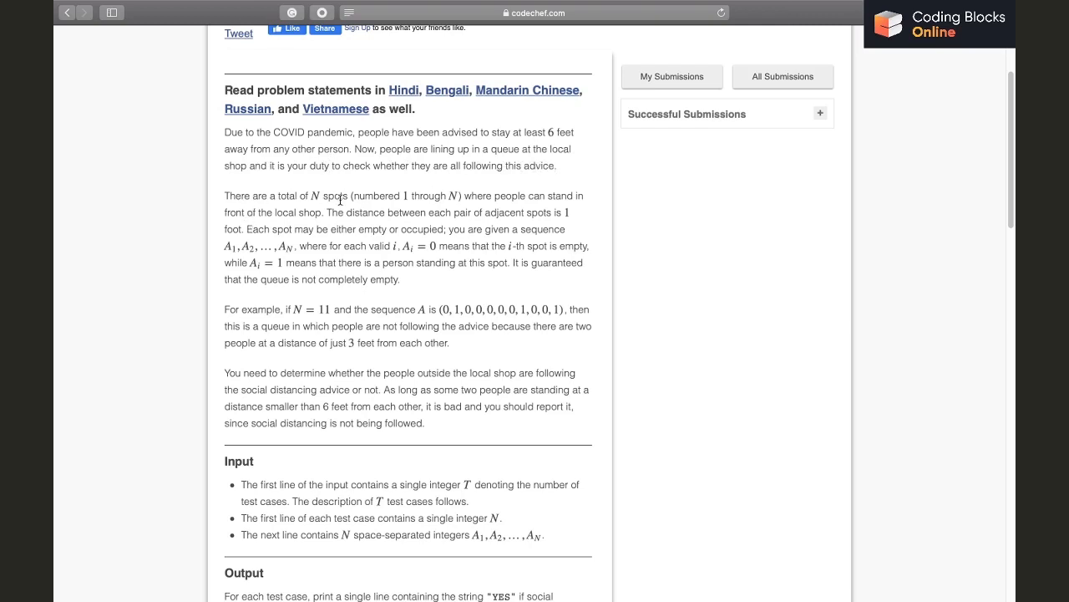
pyautogui.moveTo(520, 194)
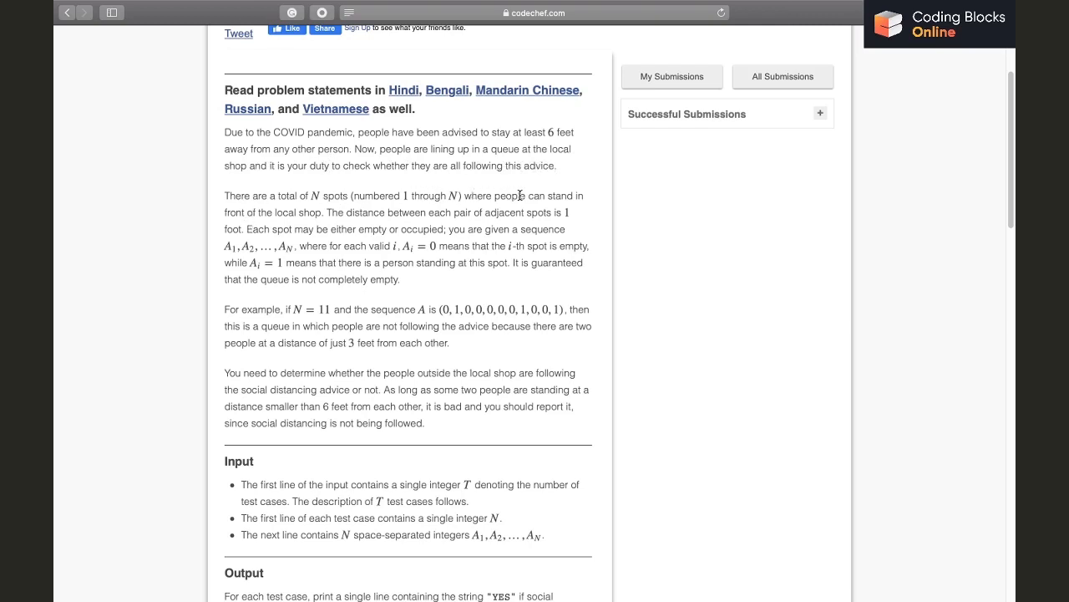
pyautogui.moveTo(247, 215)
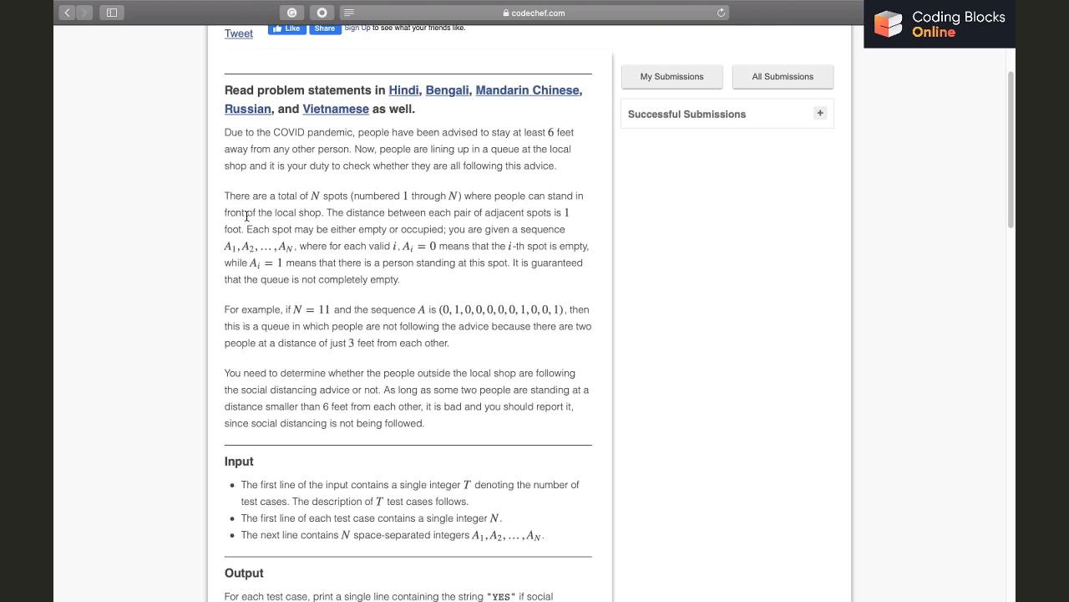
pyautogui.moveTo(476, 214)
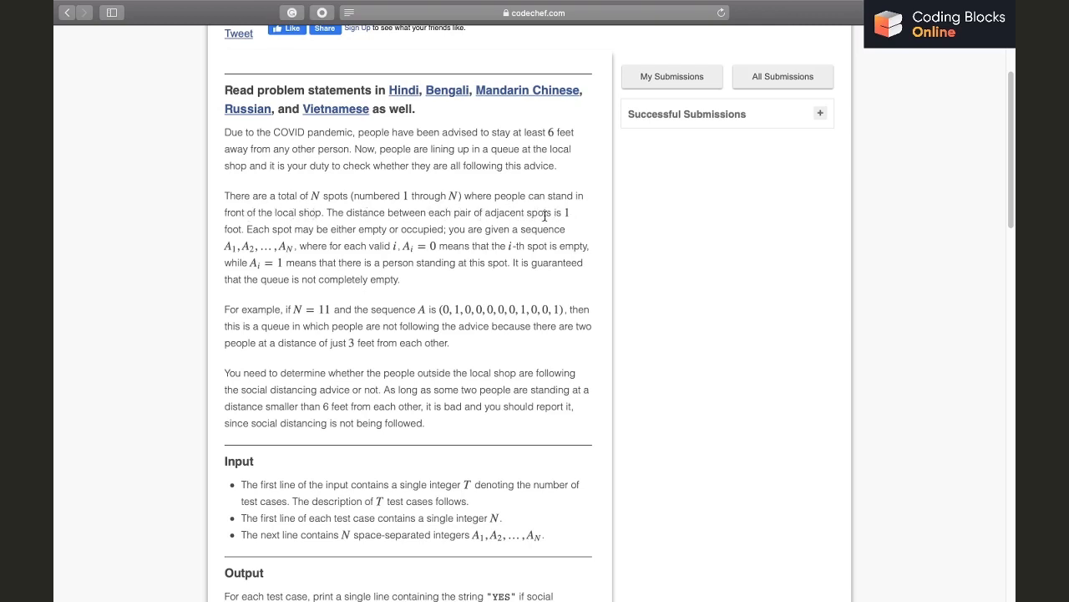
pyautogui.moveTo(361, 229)
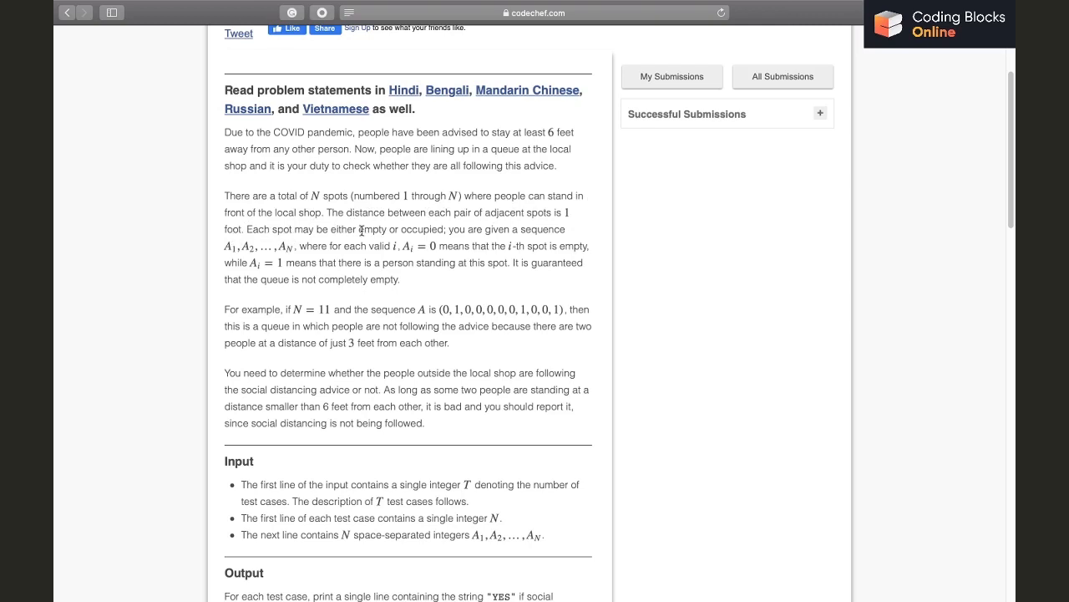
pyautogui.moveTo(458, 225)
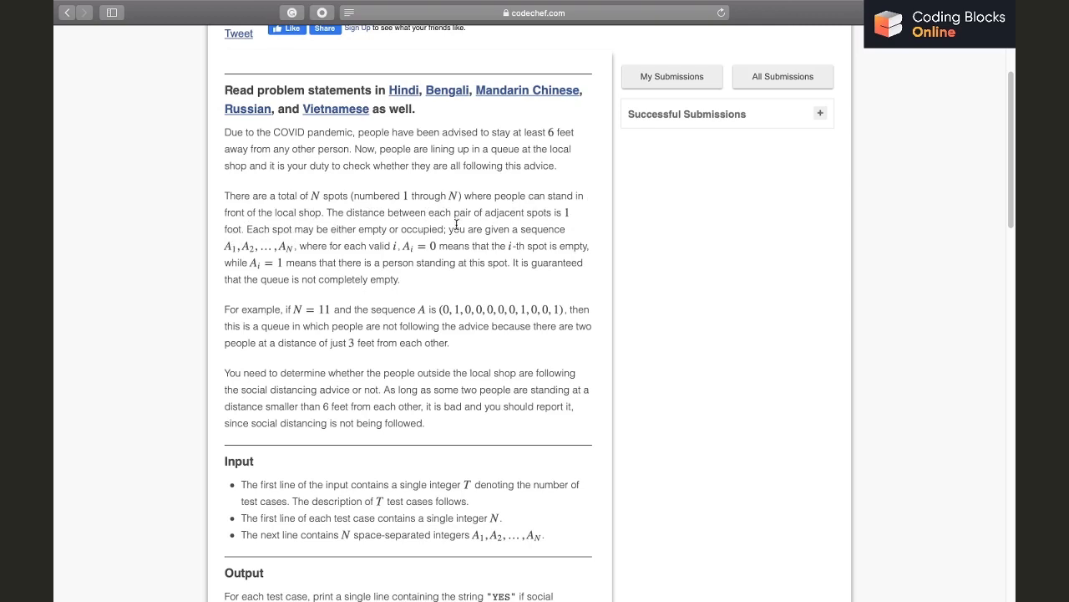
pyautogui.moveTo(167, 225)
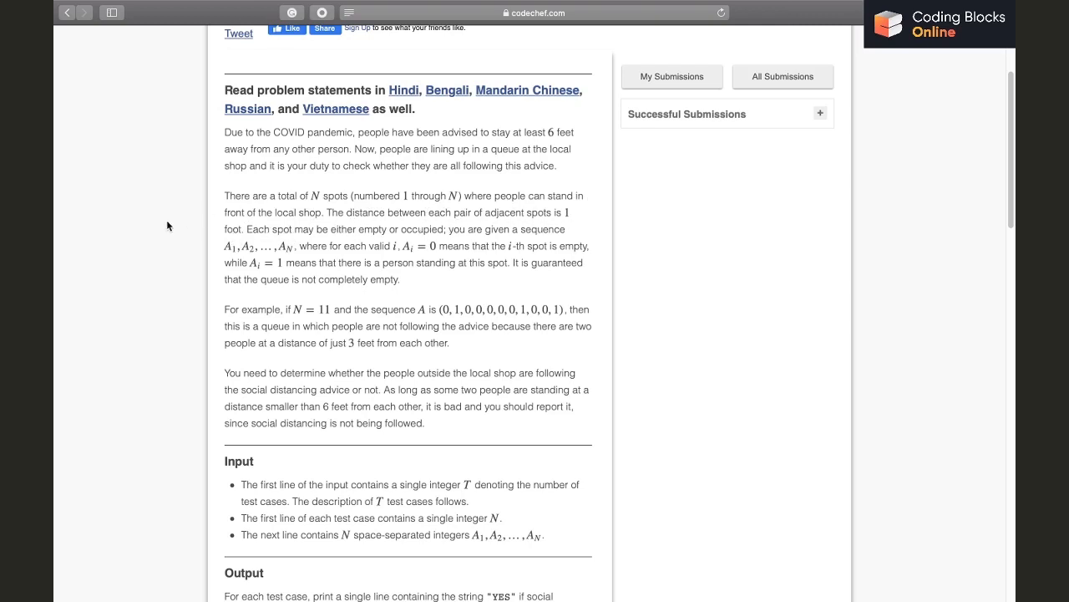
pyautogui.moveTo(308, 244)
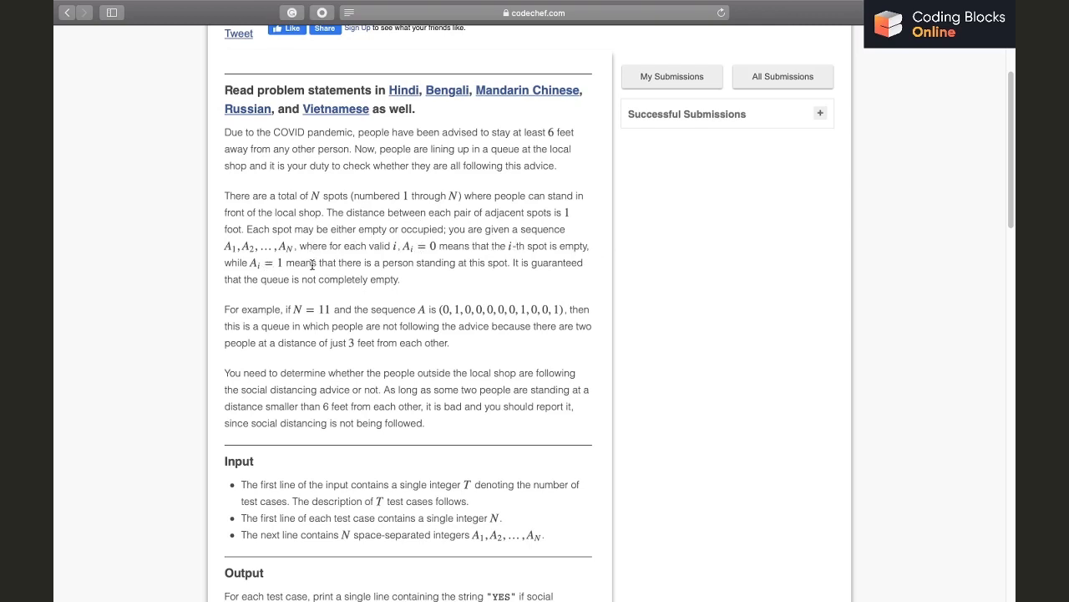
pyautogui.moveTo(543, 262)
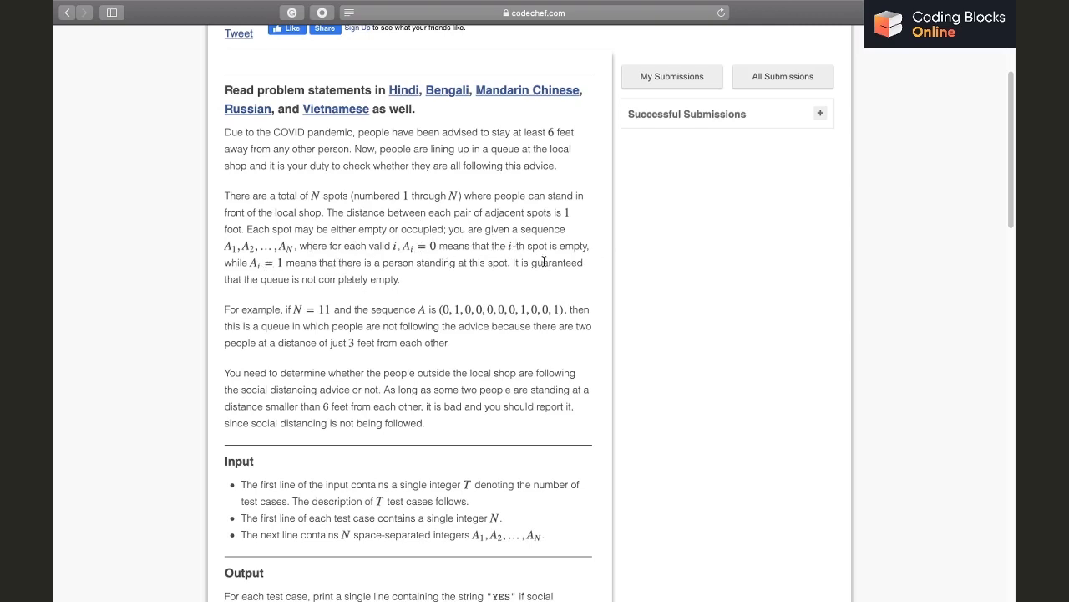
pyautogui.moveTo(239, 290)
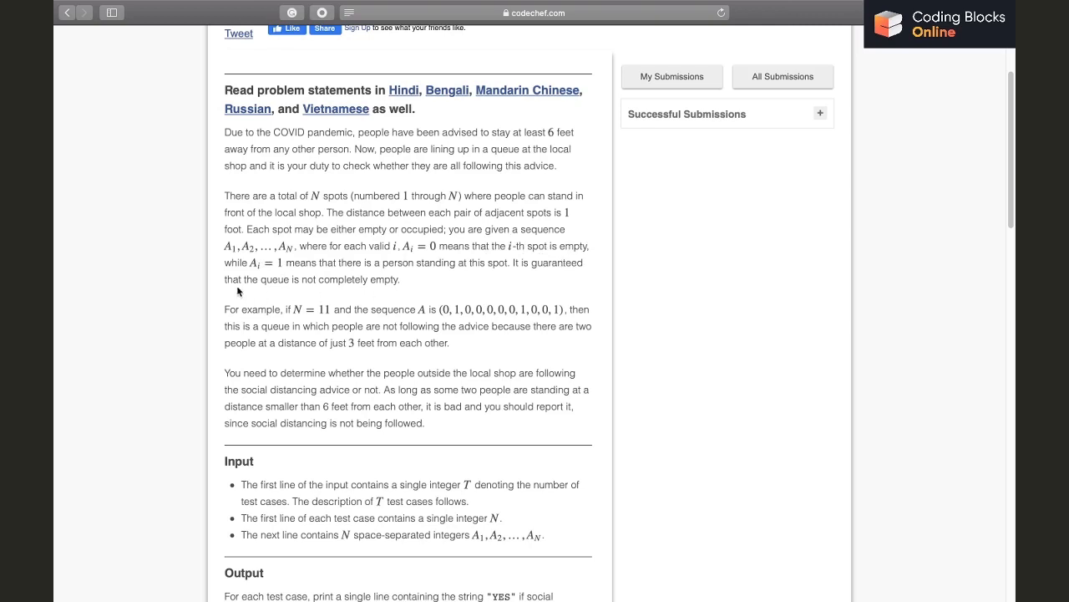
pyautogui.scroll(-3)
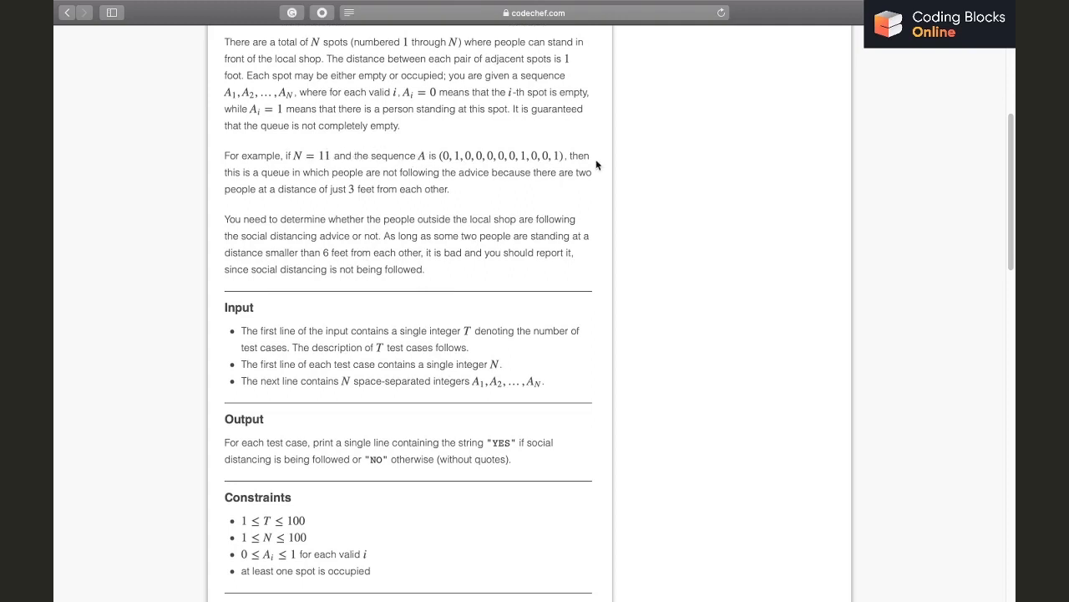
pyautogui.moveTo(458, 160)
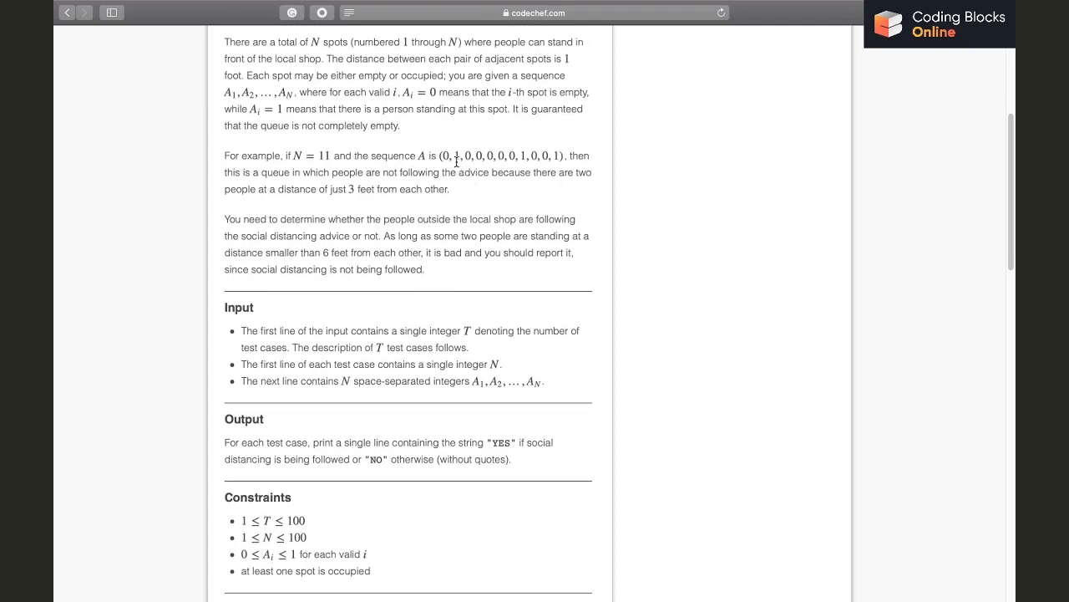
pyautogui.moveTo(521, 164)
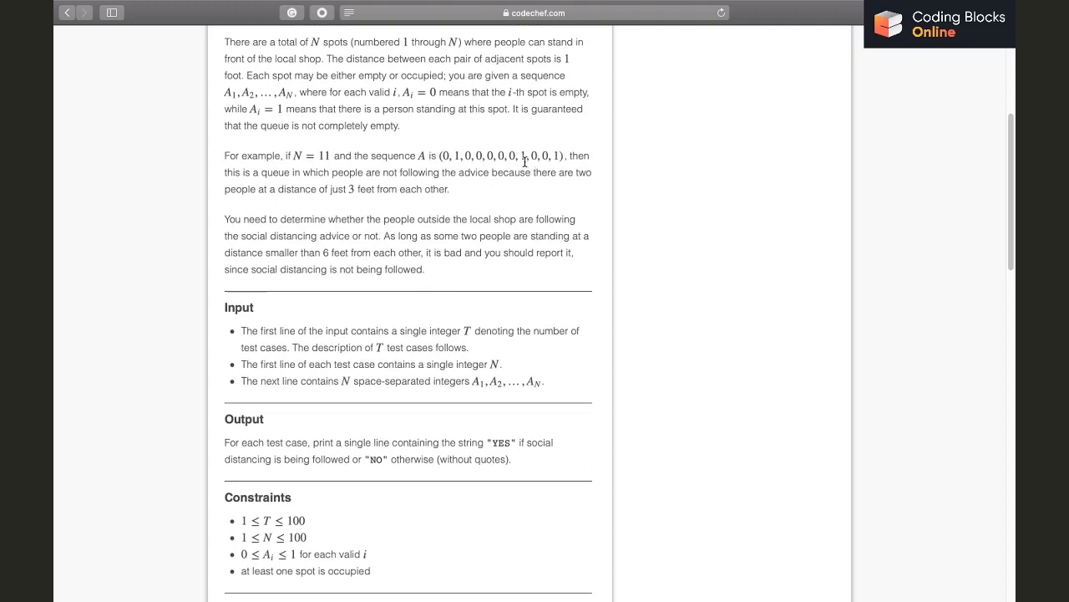
pyautogui.moveTo(524, 168)
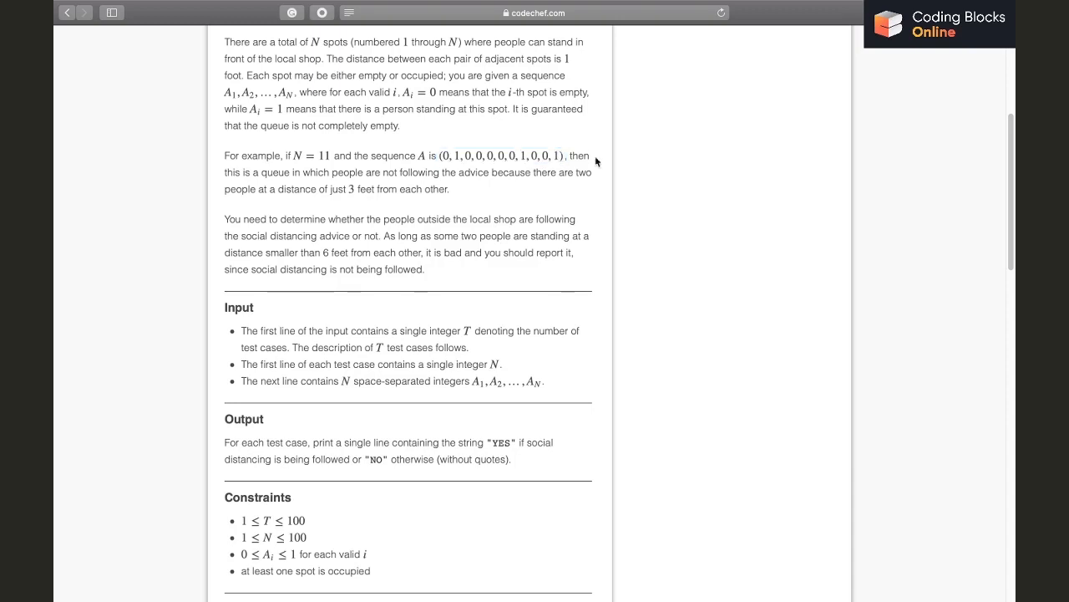
pyautogui.moveTo(251, 184)
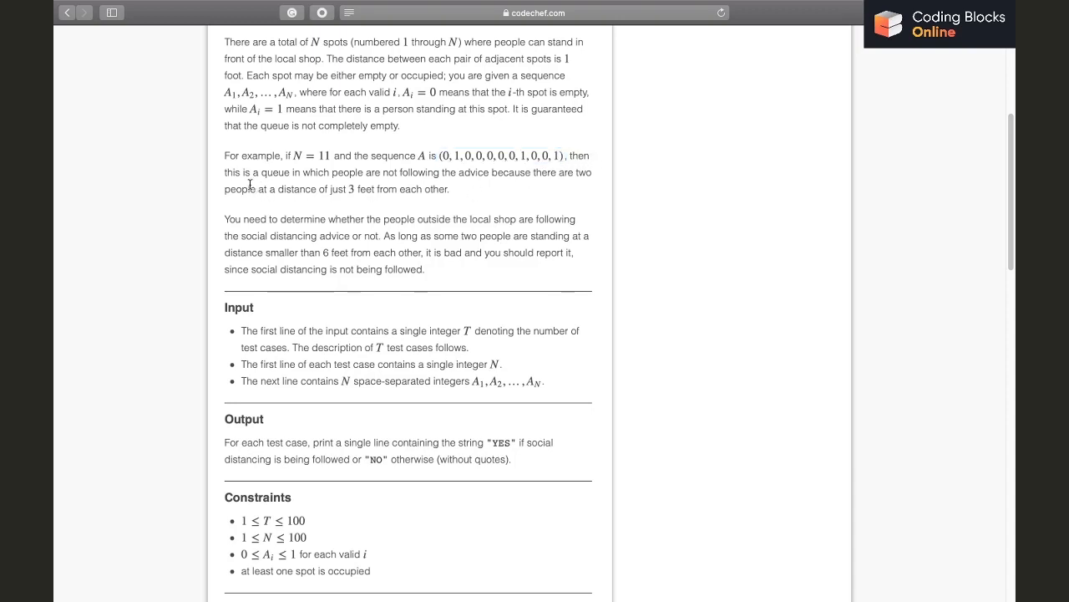
pyautogui.moveTo(531, 170)
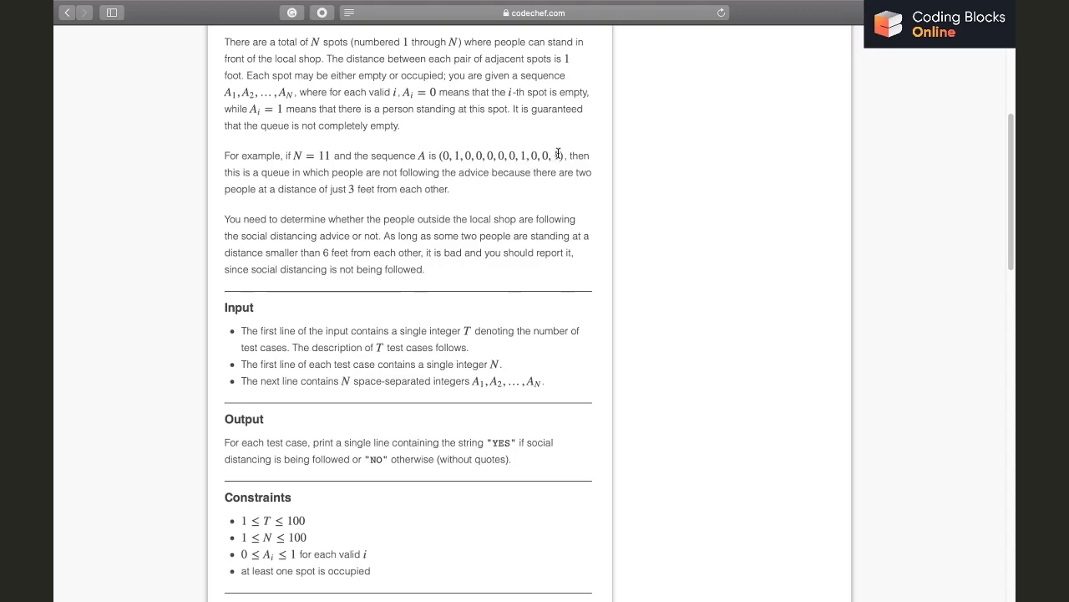
pyautogui.scroll(-3)
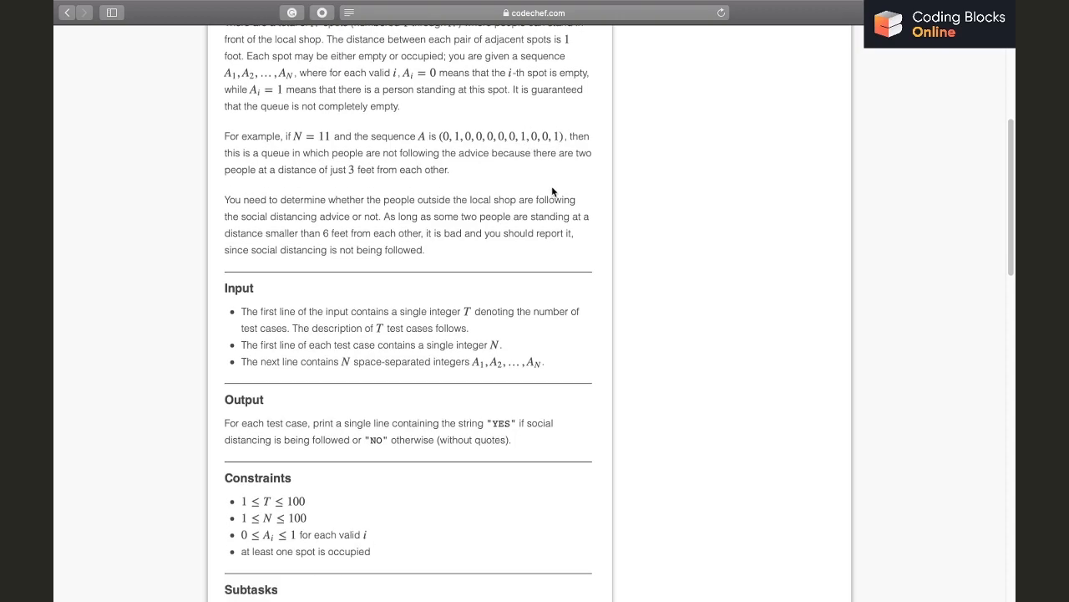
pyautogui.moveTo(394, 166)
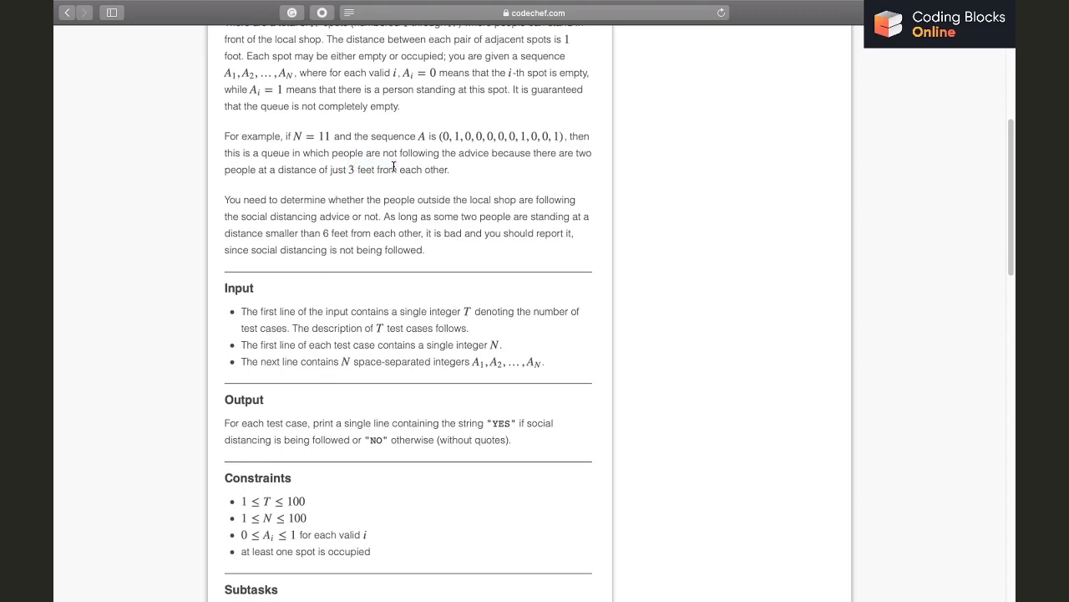
pyautogui.scroll(-3)
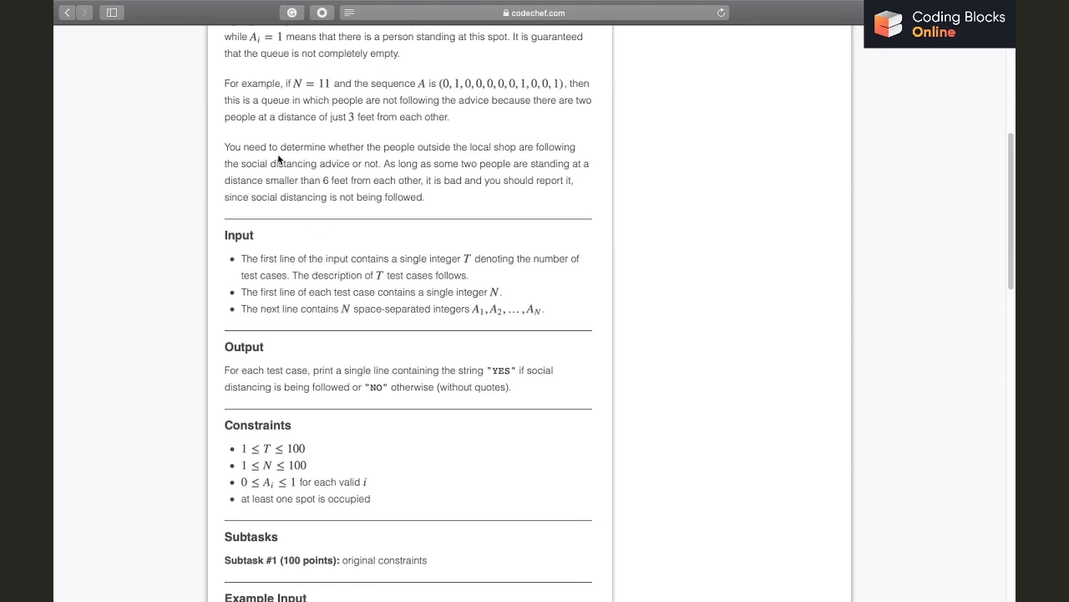
pyautogui.moveTo(571, 150)
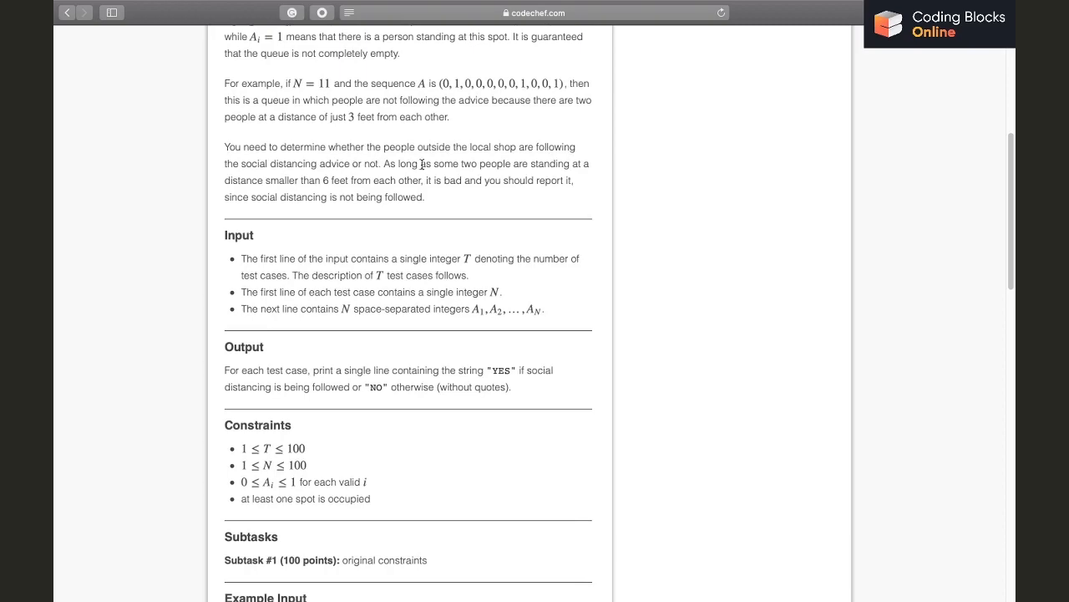
pyautogui.scroll(-3)
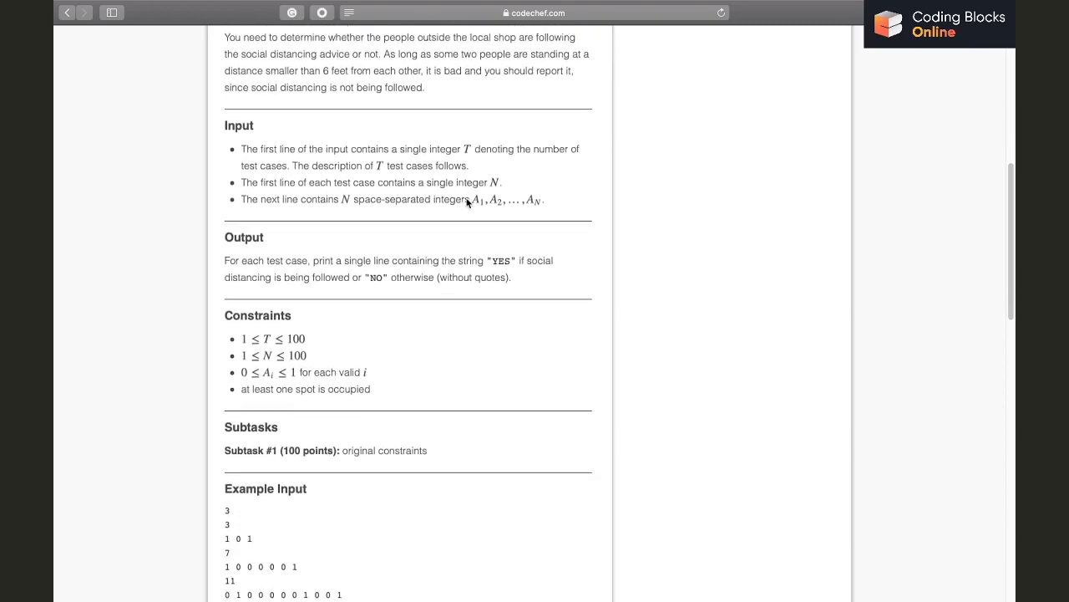
pyautogui.scroll(-3)
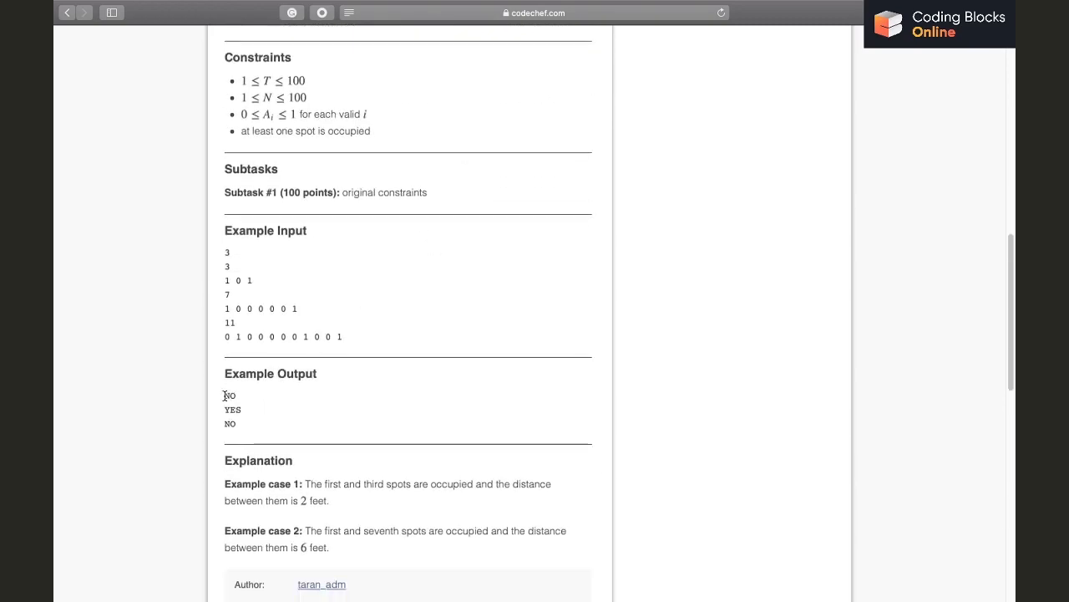
pyautogui.doubleClick(231, 410)
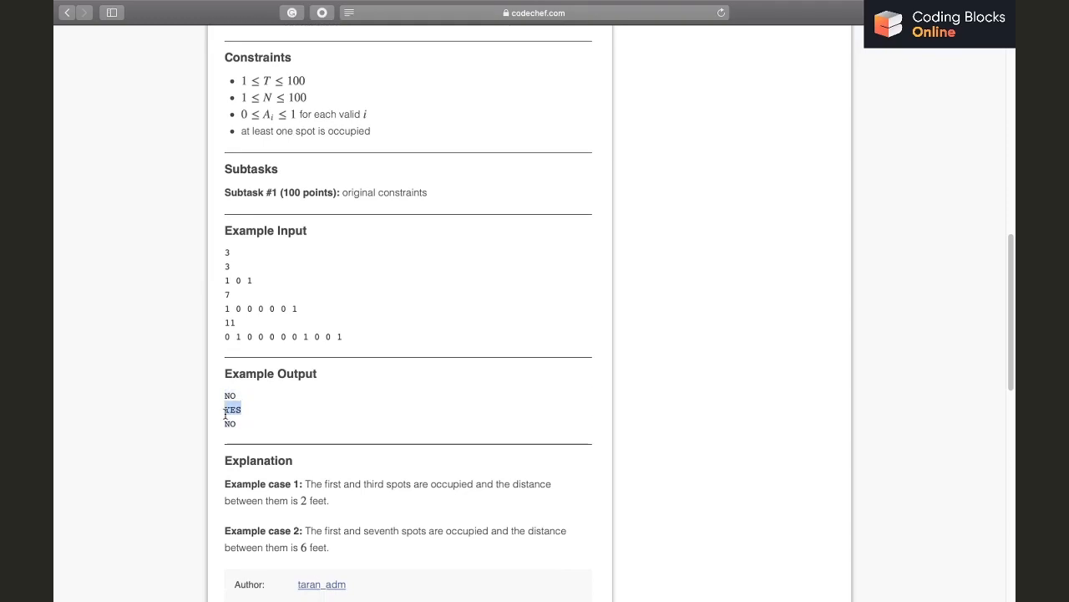
pyautogui.scroll(3)
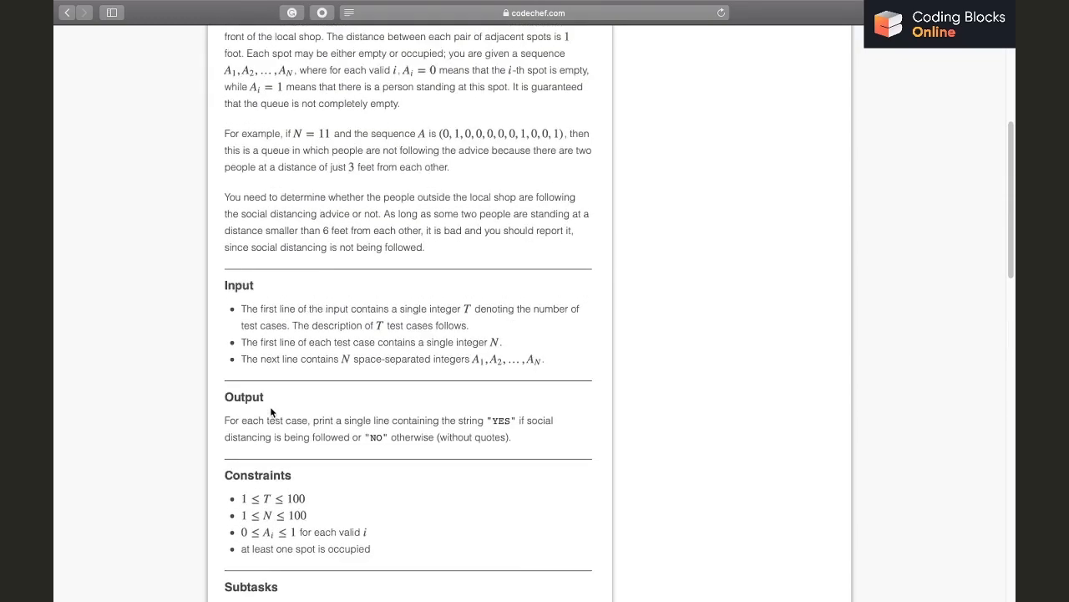
pyautogui.scroll(3)
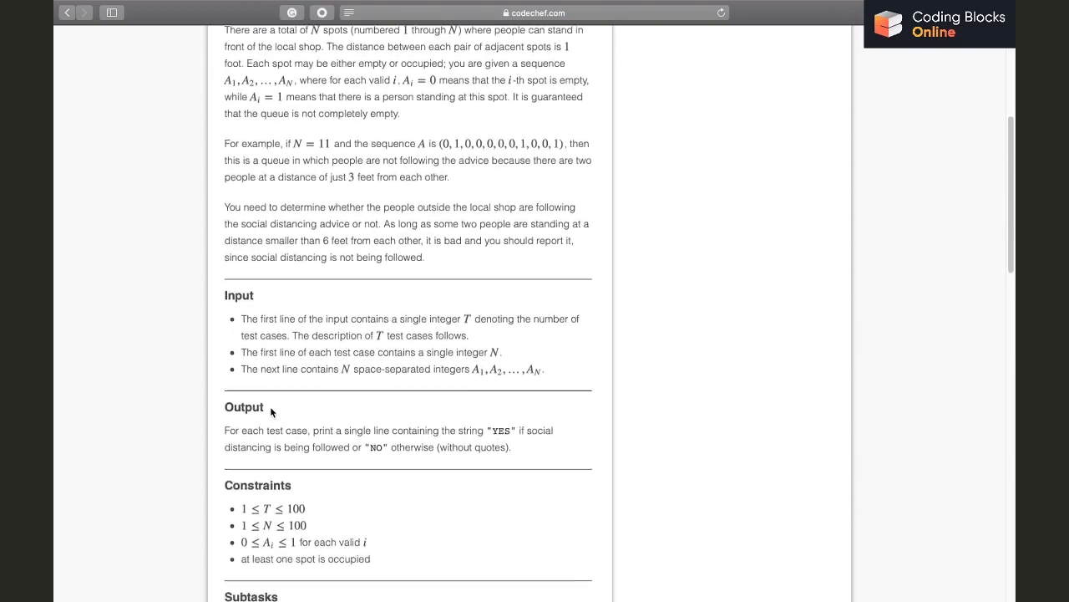
pyautogui.scroll(-3)
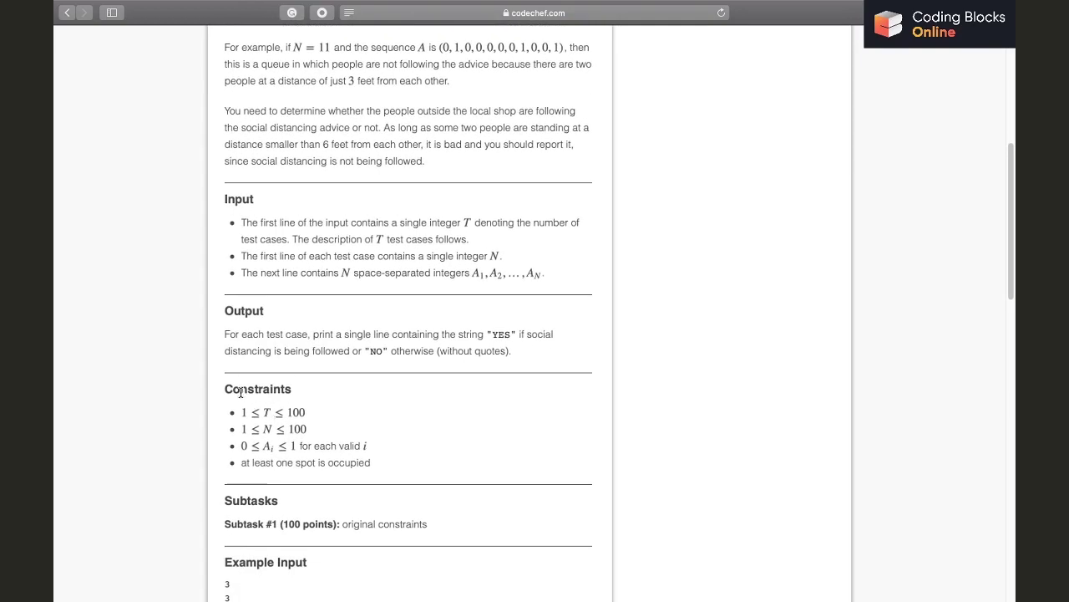
pyautogui.moveTo(337, 411)
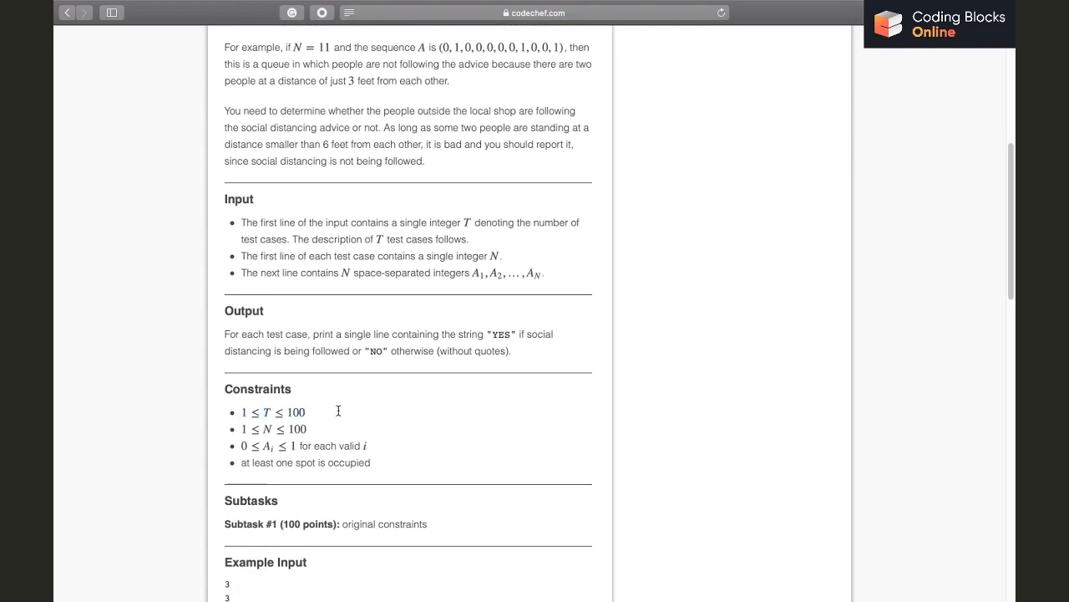
pyautogui.moveTo(328, 420)
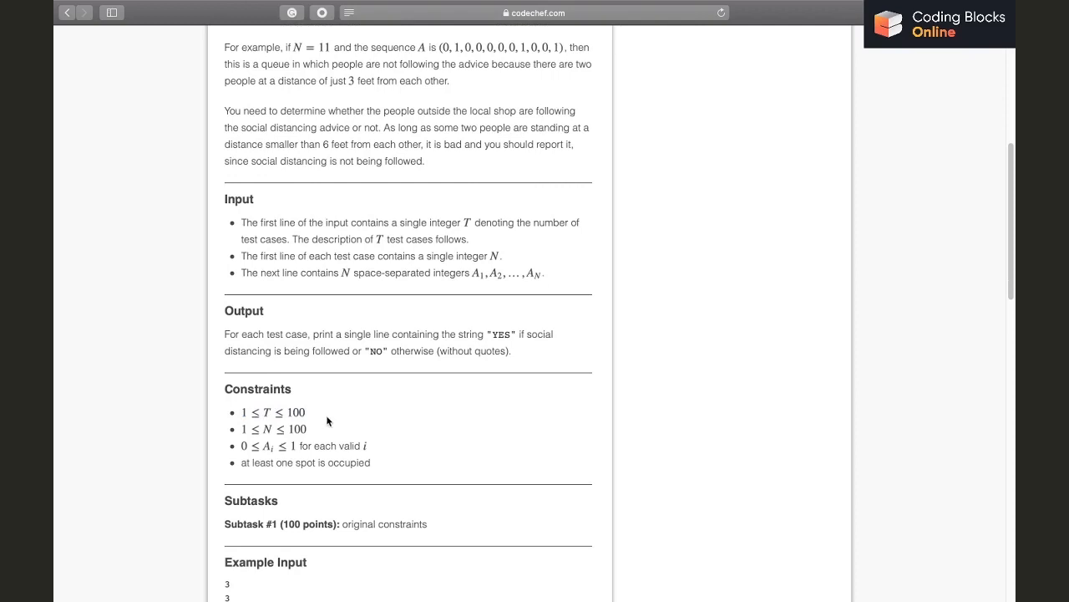
pyautogui.scroll(-3)
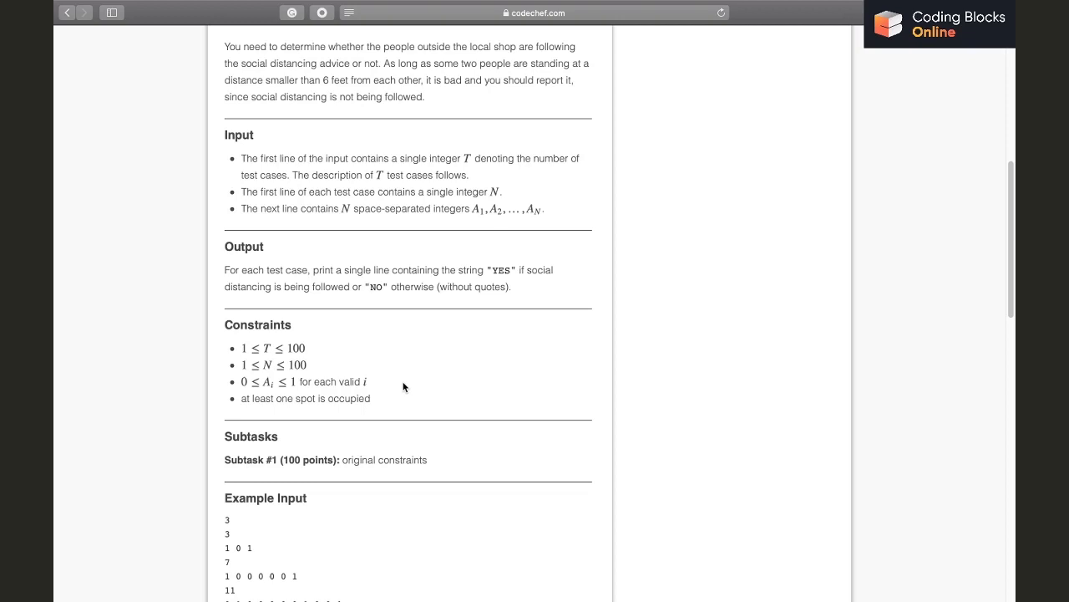
pyautogui.scroll(-3)
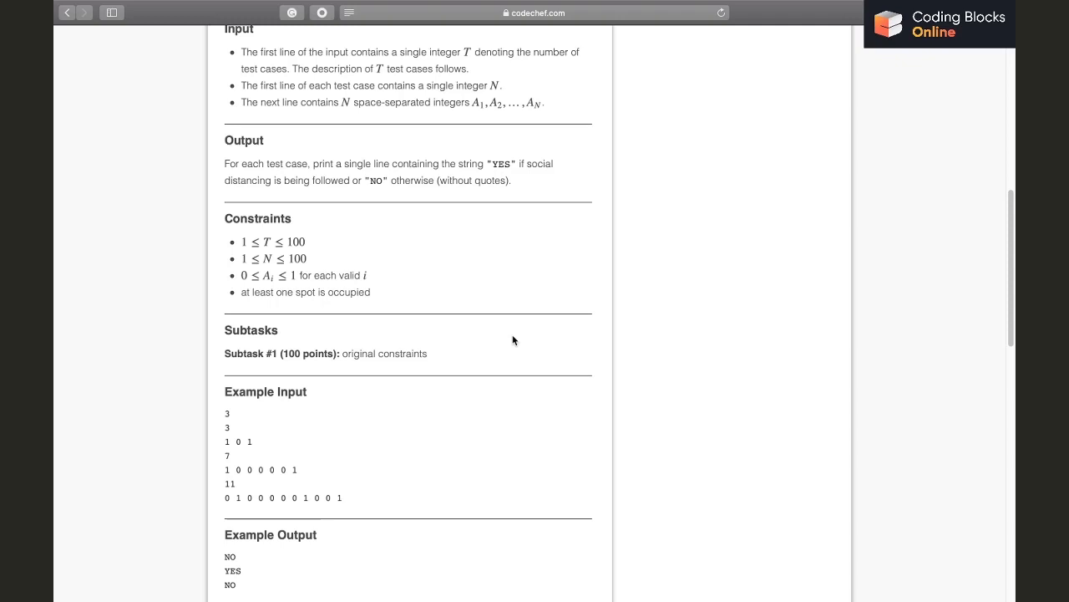
pyautogui.moveTo(575, 306)
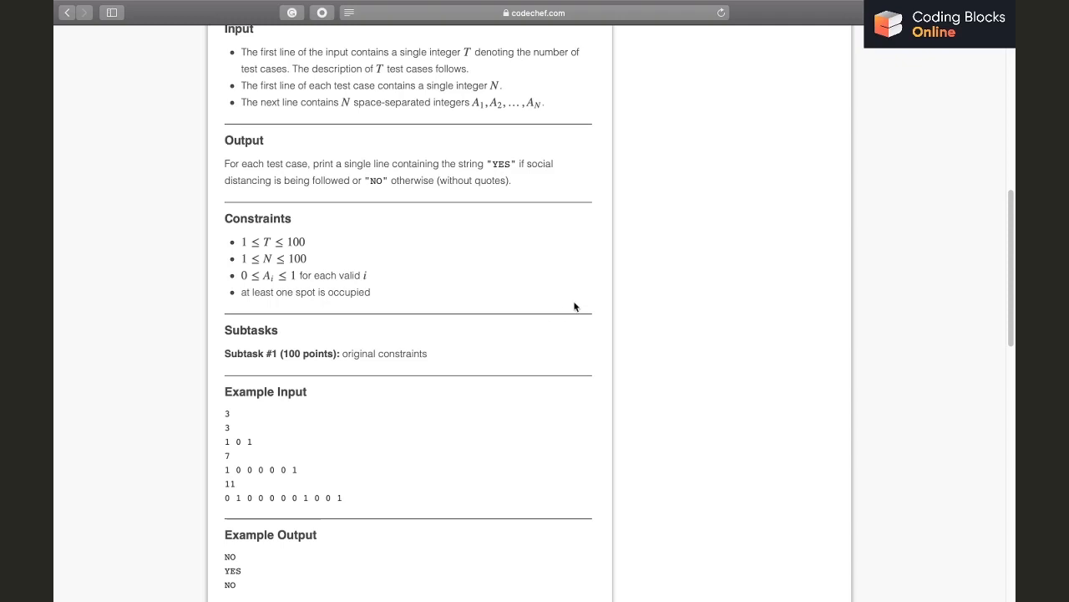
pyautogui.scroll(-3)
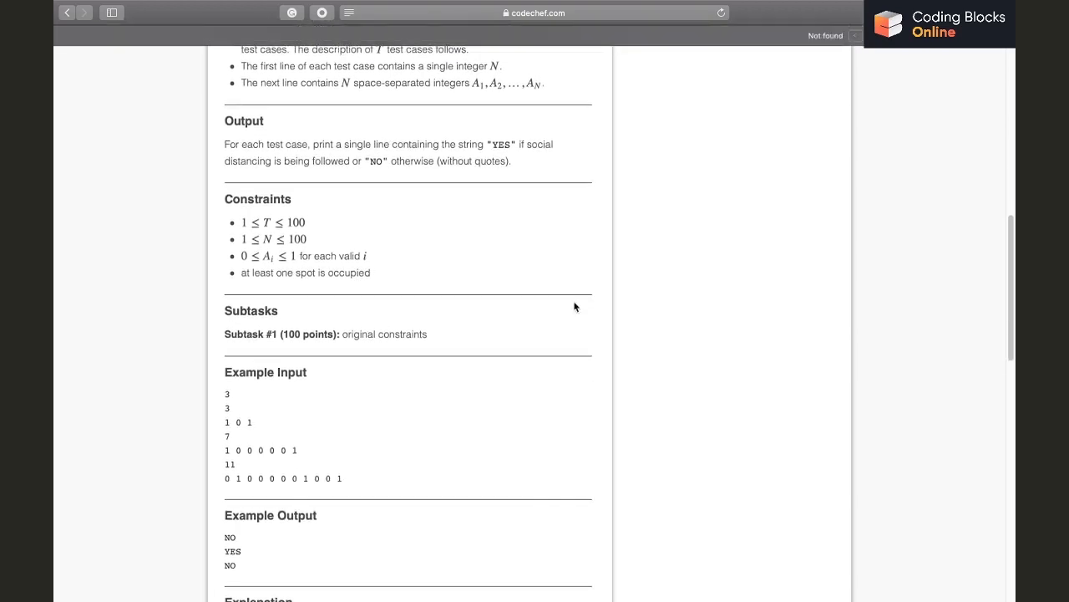
pyautogui.scroll(3)
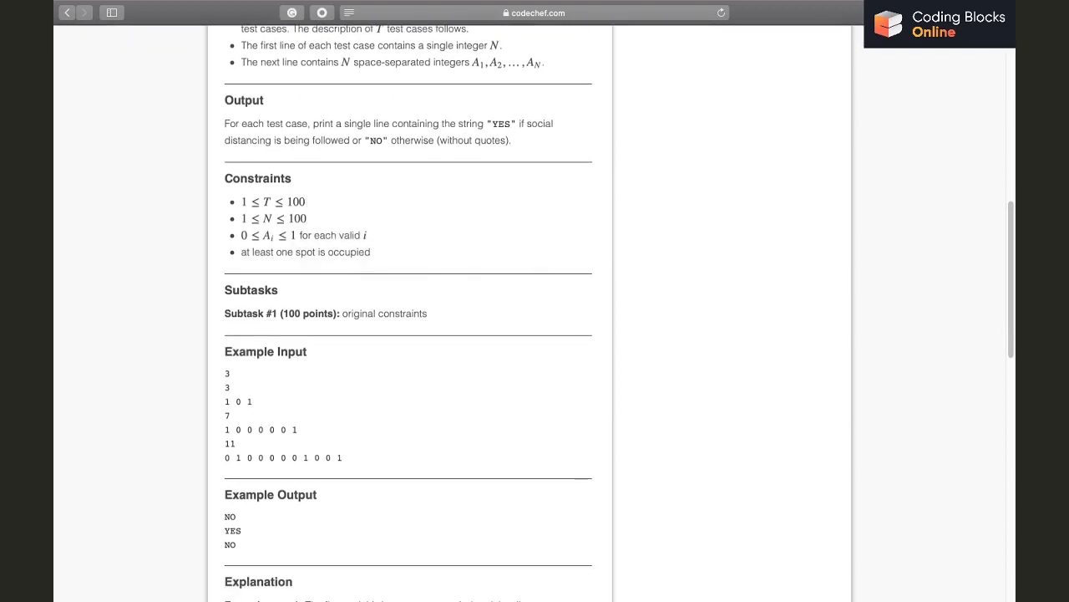
pyautogui.moveTo(324, 475)
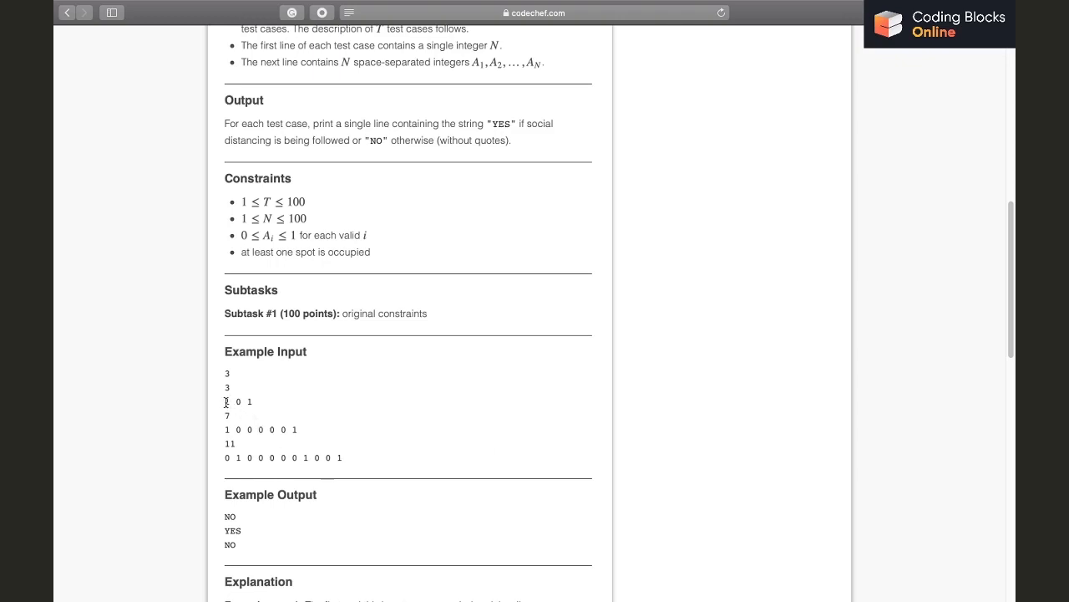
pyautogui.moveTo(225, 406)
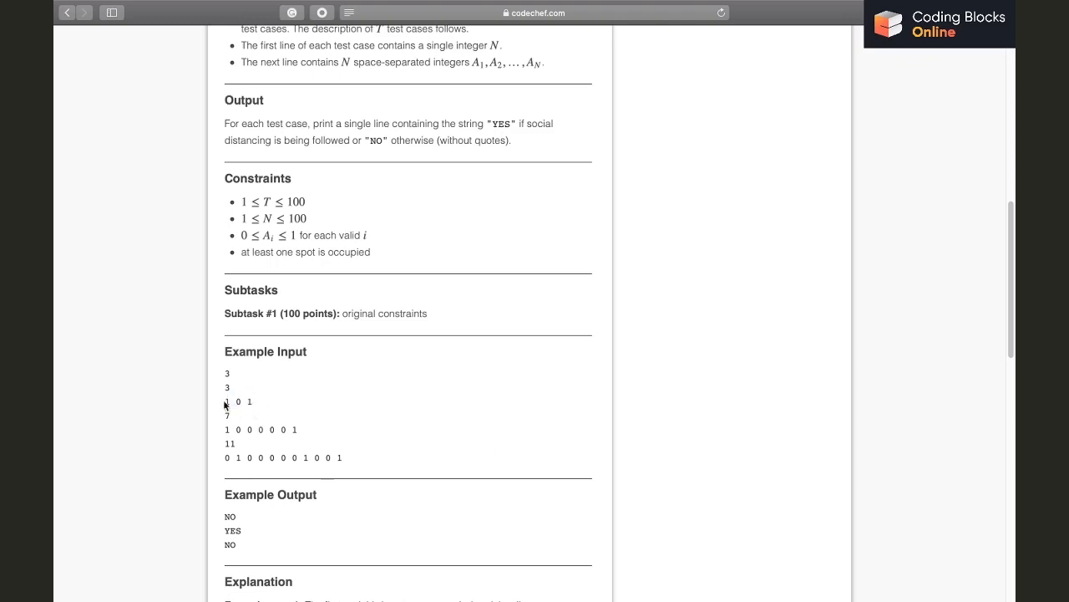
pyautogui.moveTo(234, 426)
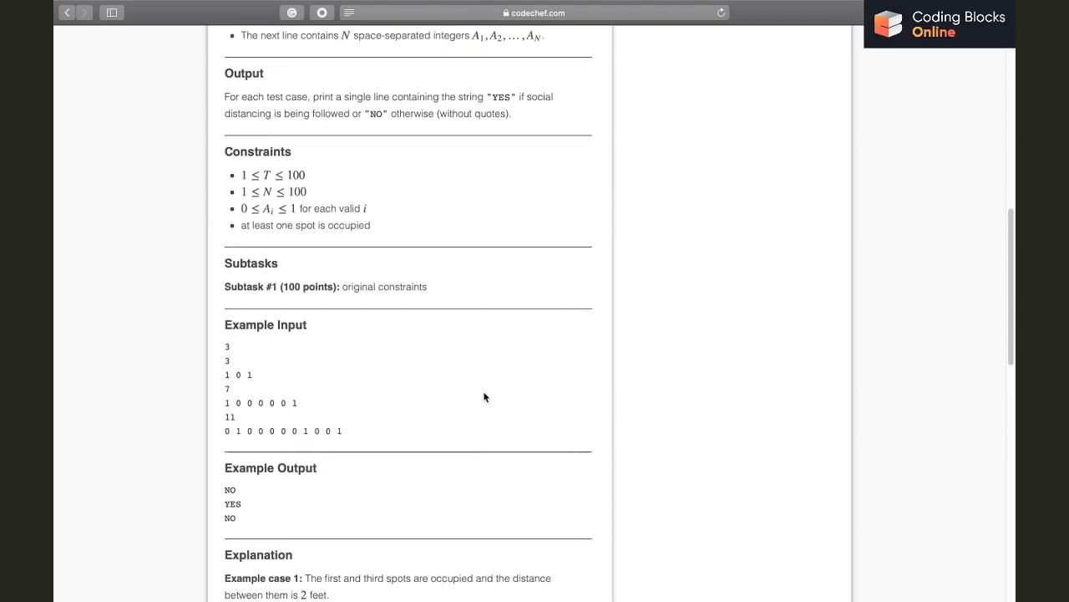
pyautogui.scroll(3)
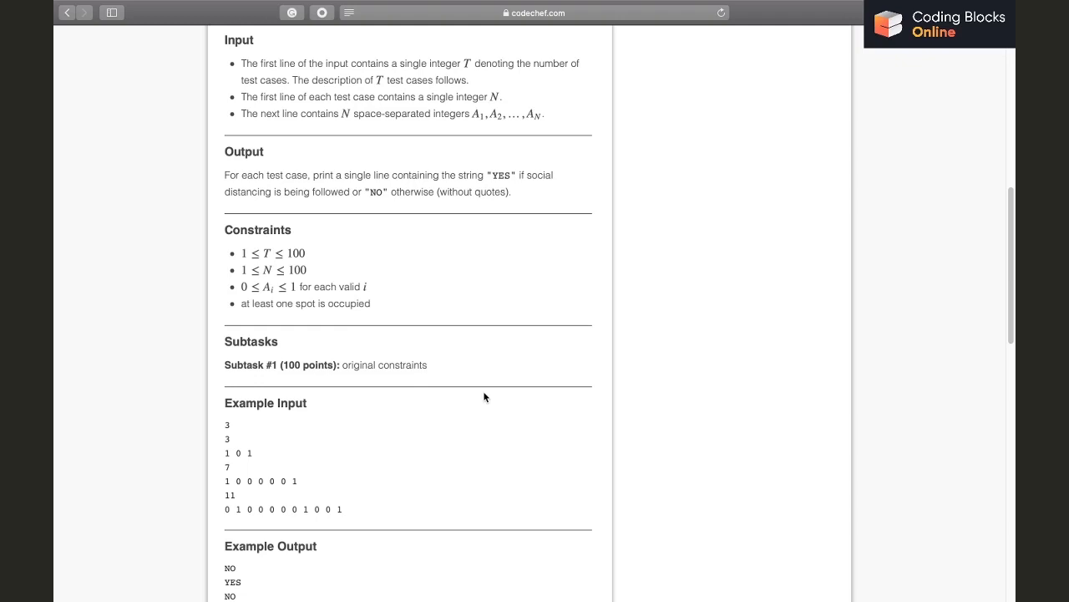
pyautogui.moveTo(401, 364)
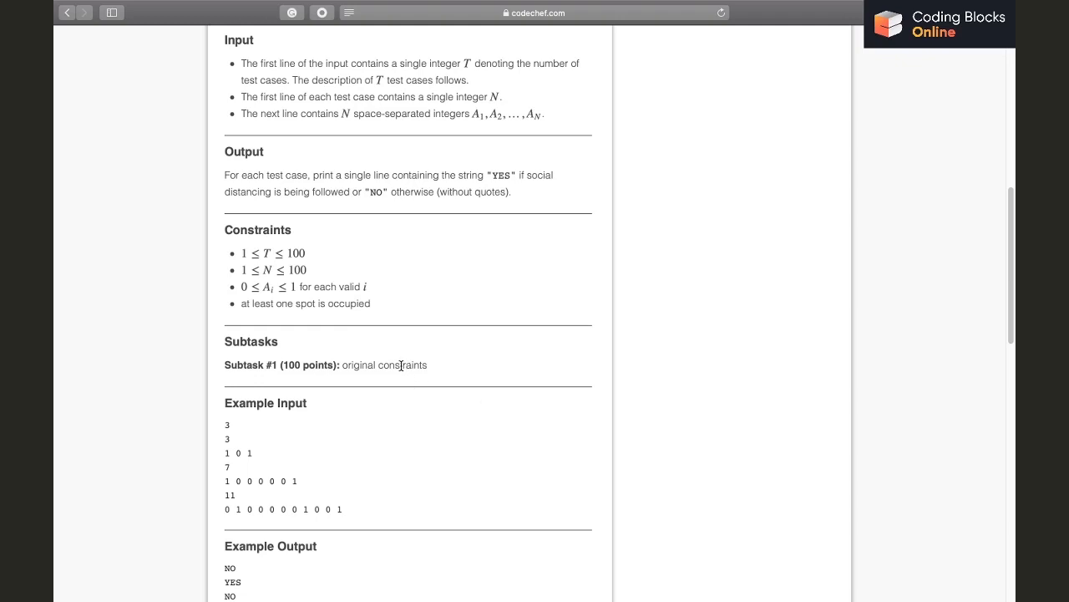
pyautogui.moveTo(368, 418)
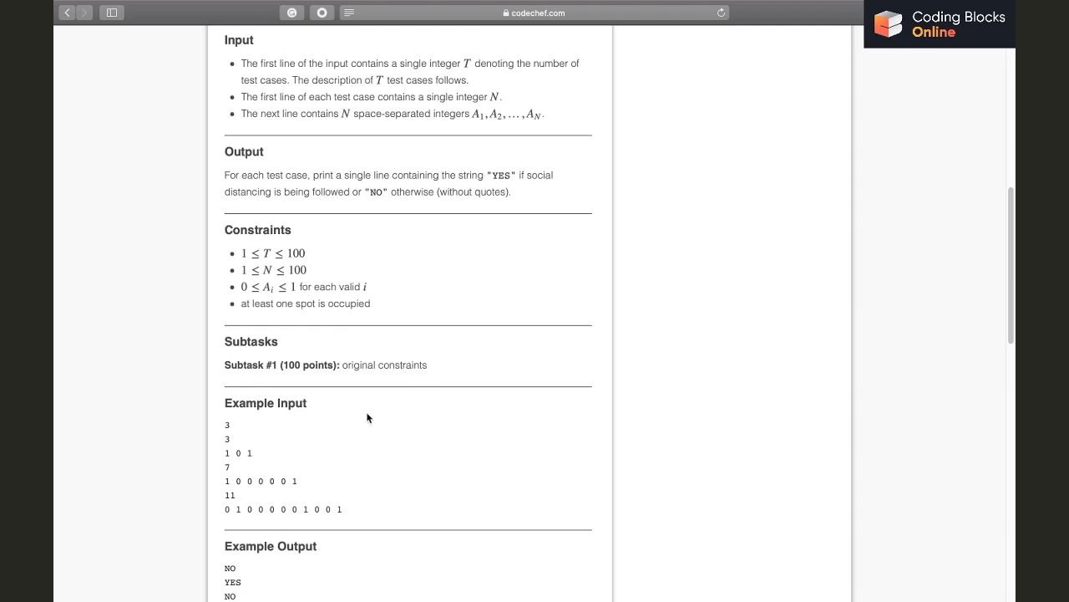
pyautogui.moveTo(359, 415)
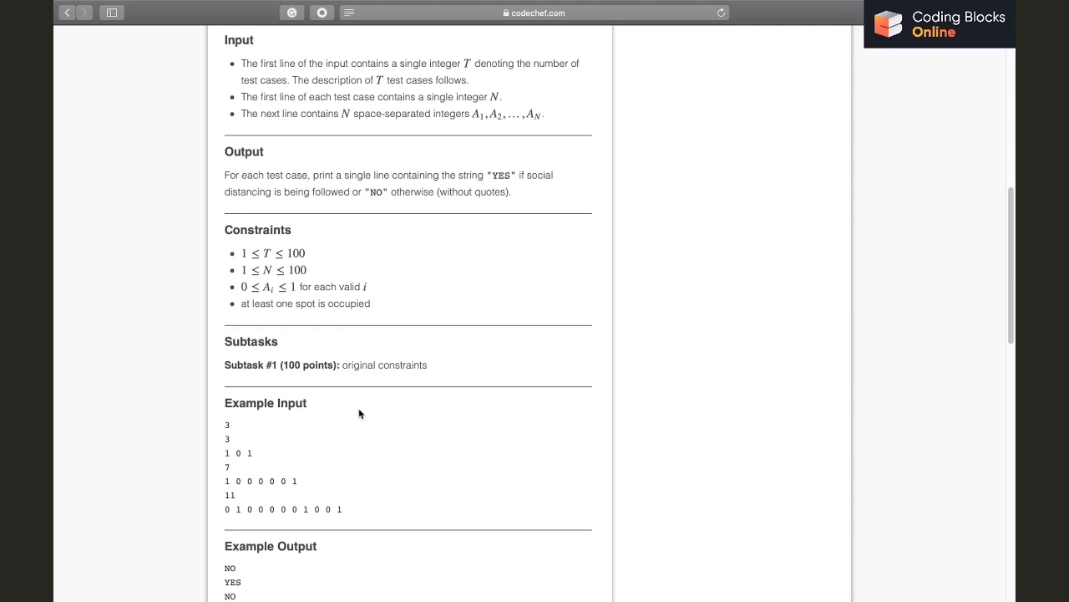
pyautogui.moveTo(468, 448)
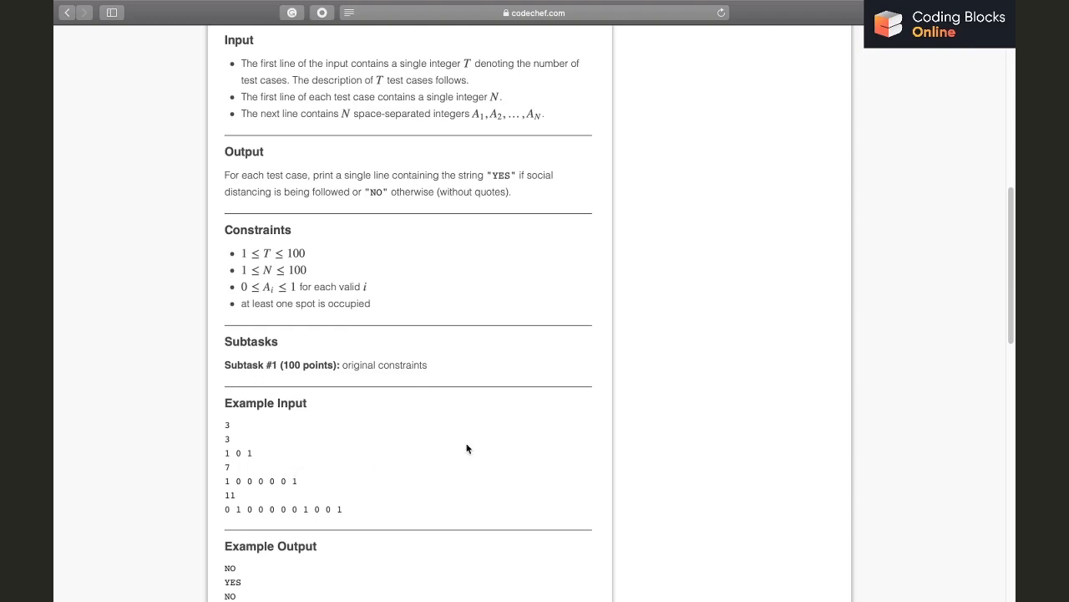
pyautogui.scroll(-3)
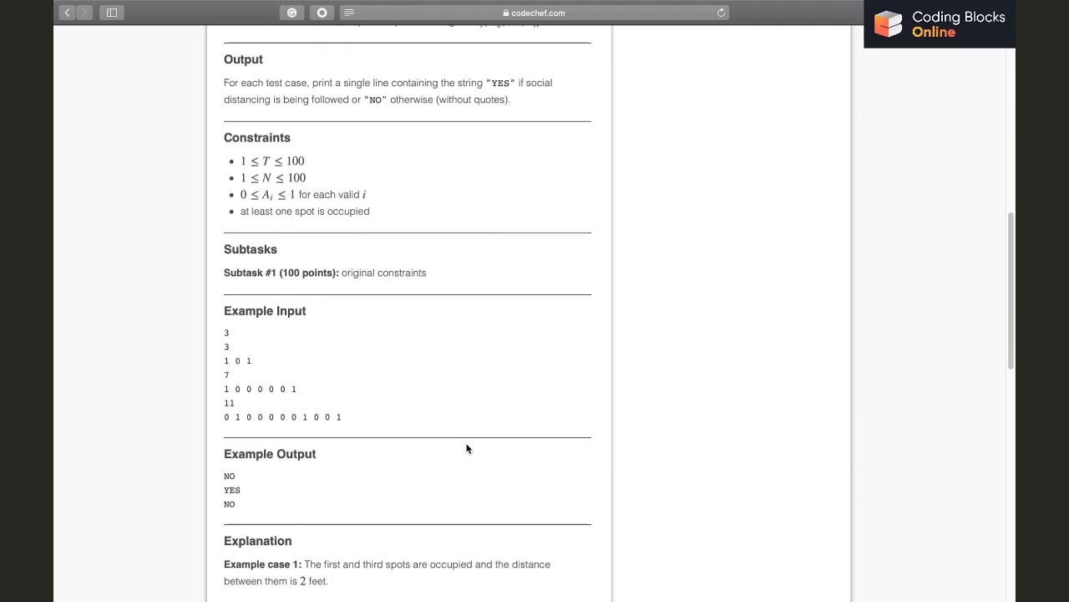
pyautogui.scroll(-3)
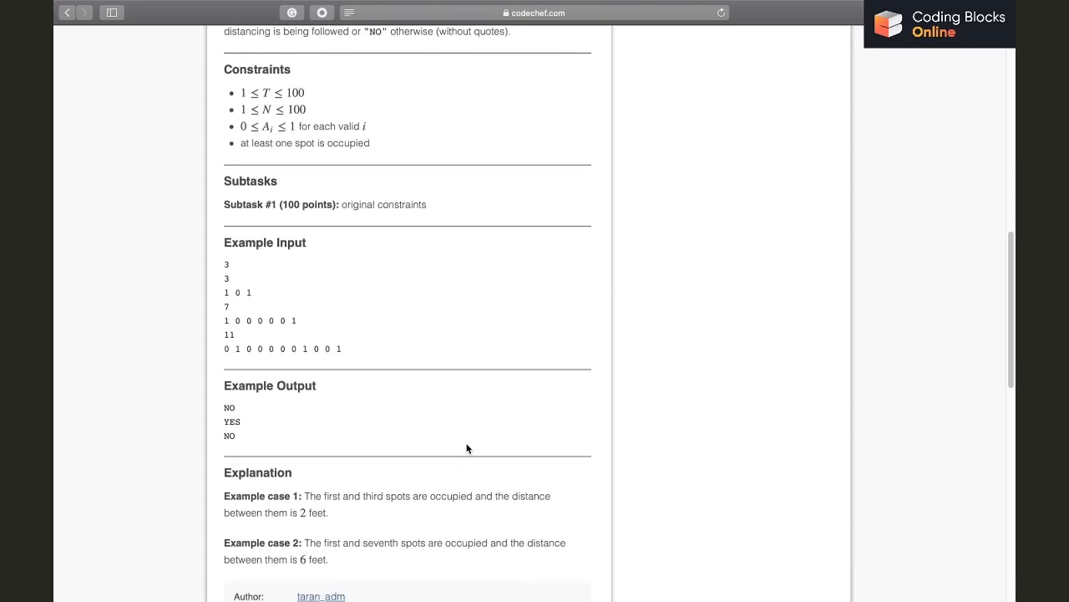
pyautogui.scroll(3)
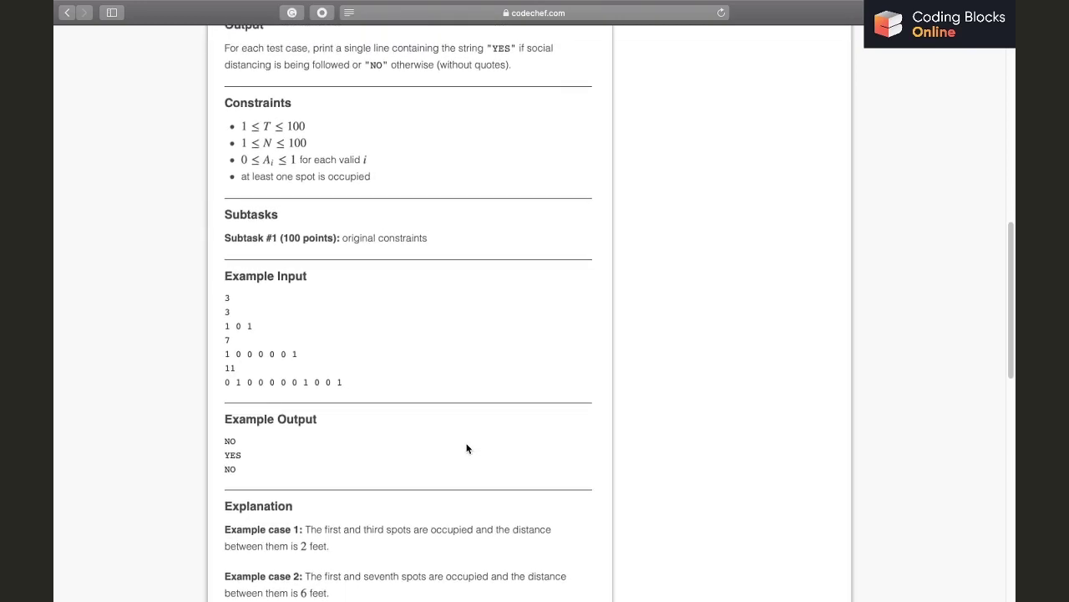
pyautogui.moveTo(424, 399)
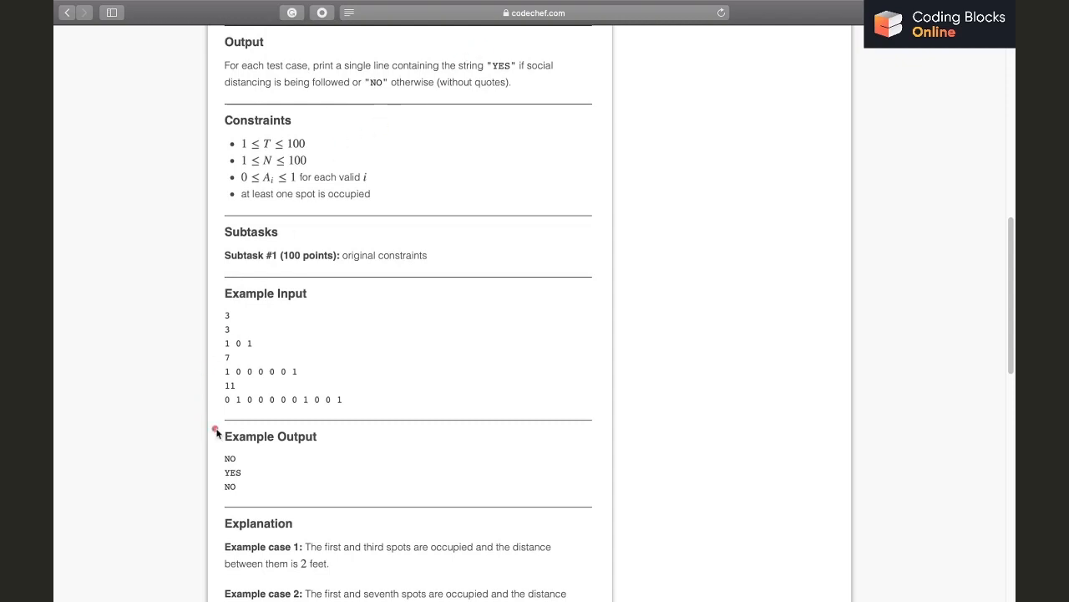
pyautogui.moveTo(257, 422)
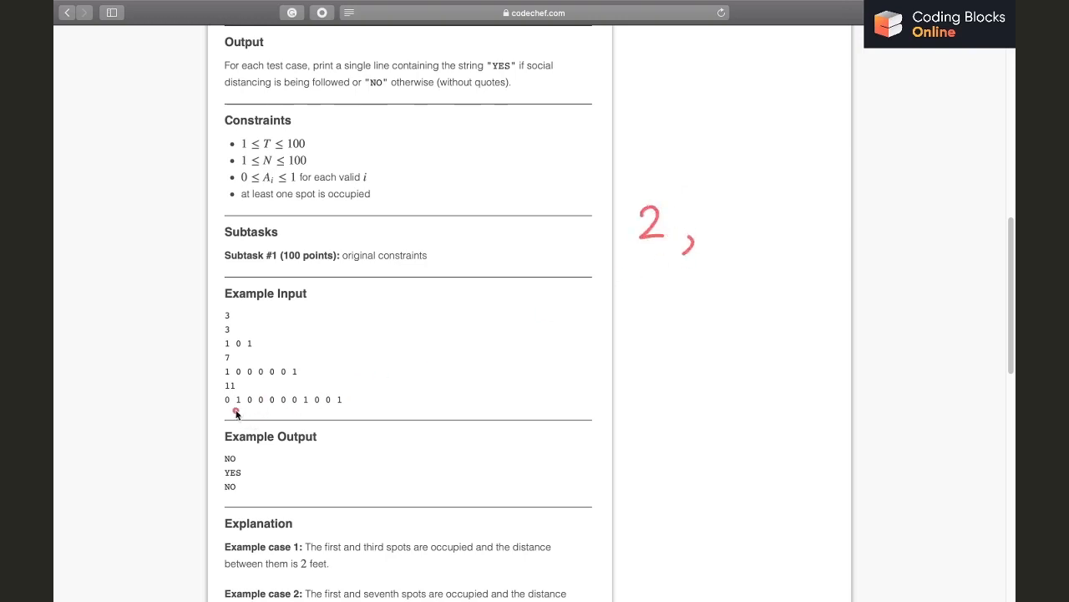
pyautogui.moveTo(307, 416)
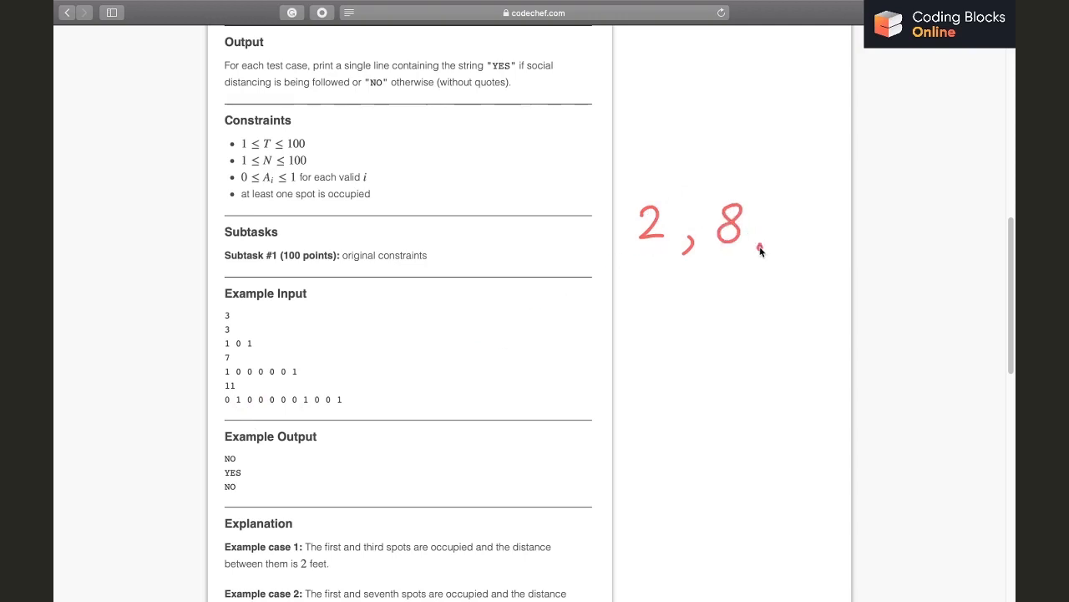
pyautogui.moveTo(756, 251); pyautogui.dragTo(844, 225)
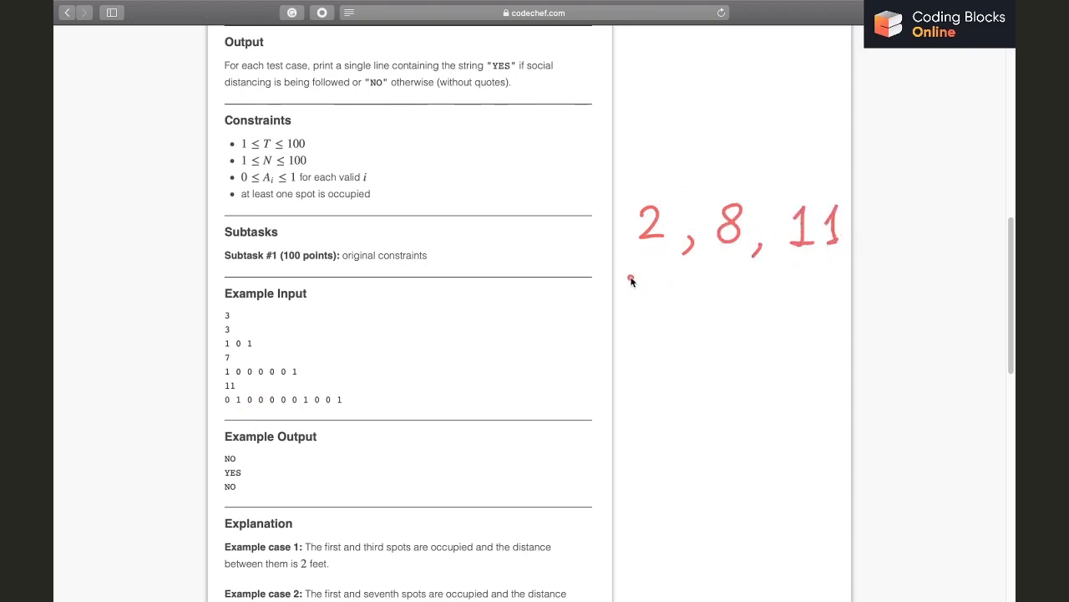
pyautogui.moveTo(634, 288); pyautogui.dragTo(833, 284)
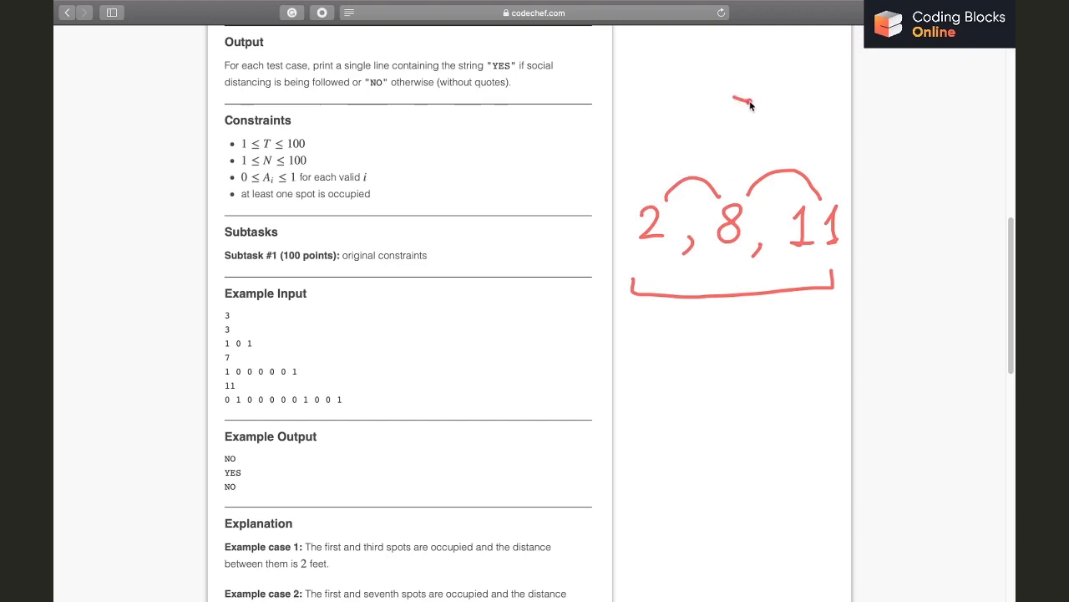
pyautogui.moveTo(735, 101); pyautogui.dragTo(802, 133)
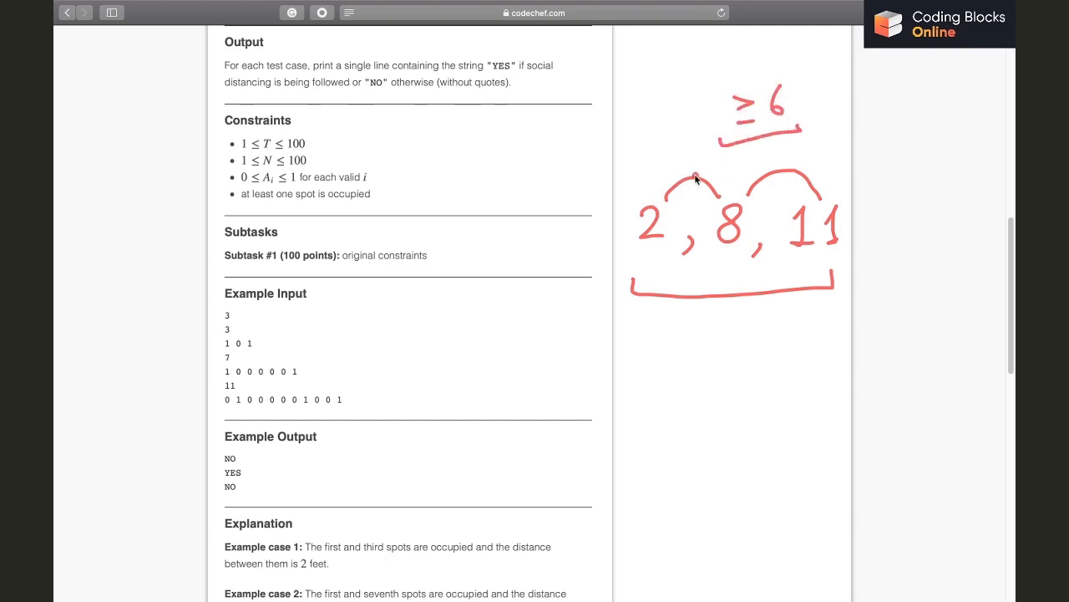
pyautogui.moveTo(703, 155)
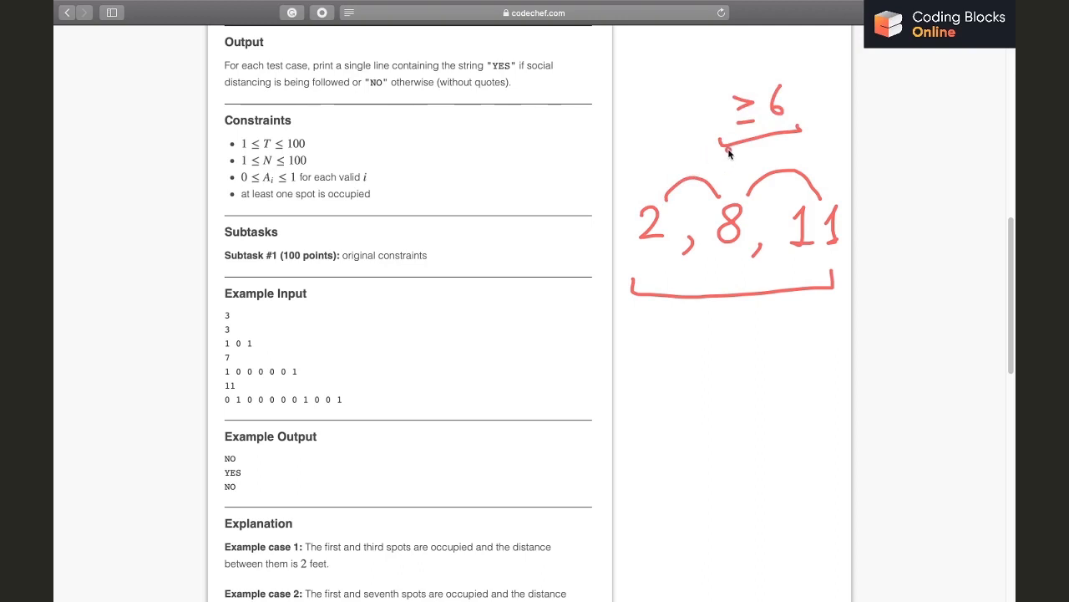
pyautogui.moveTo(800, 159)
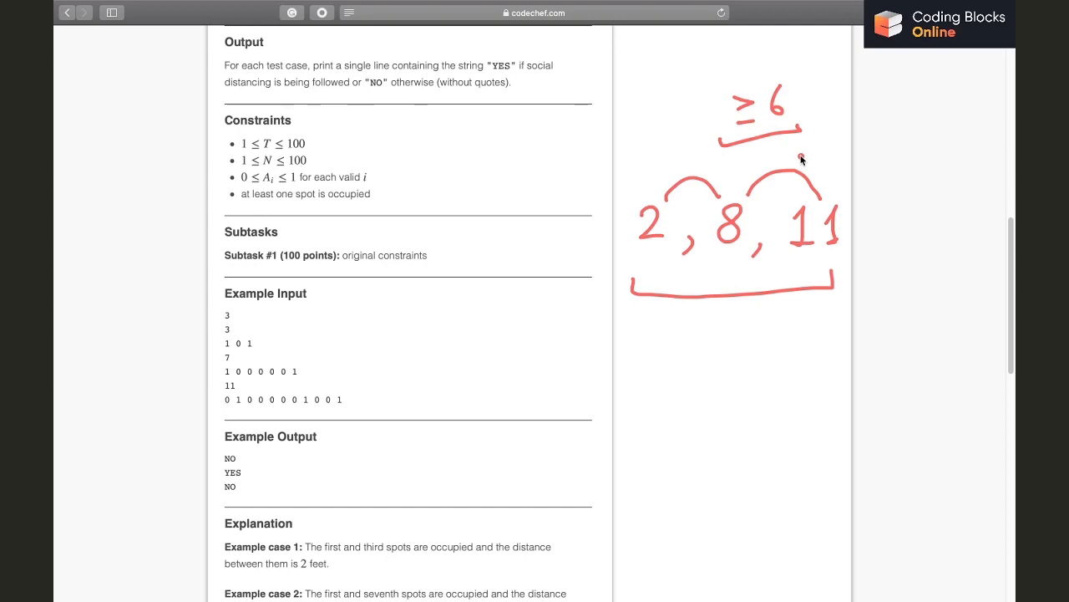
pyautogui.moveTo(851, 166)
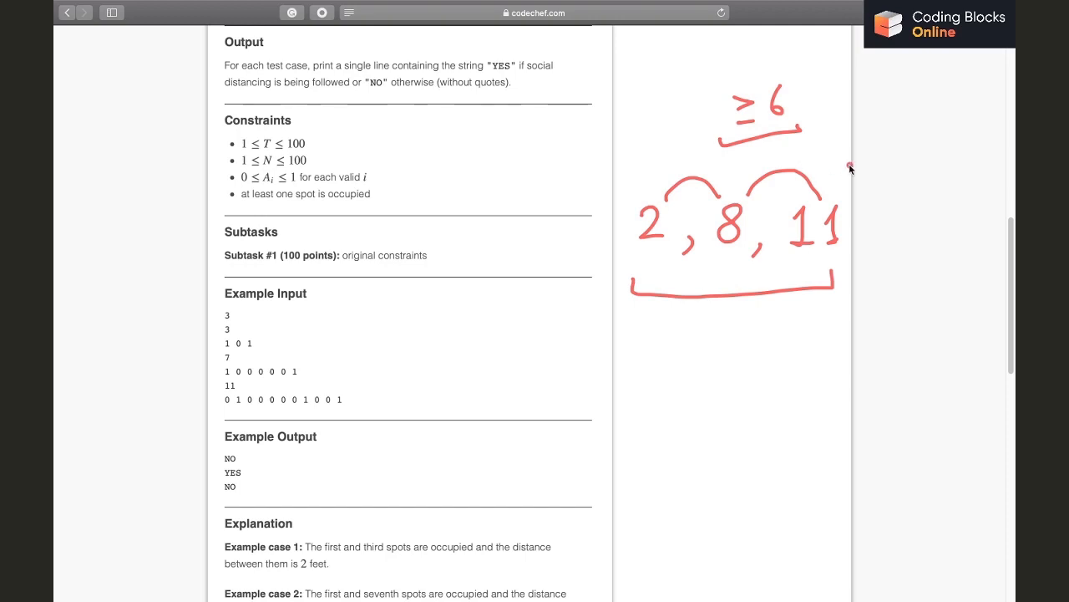
pyautogui.scroll(-3)
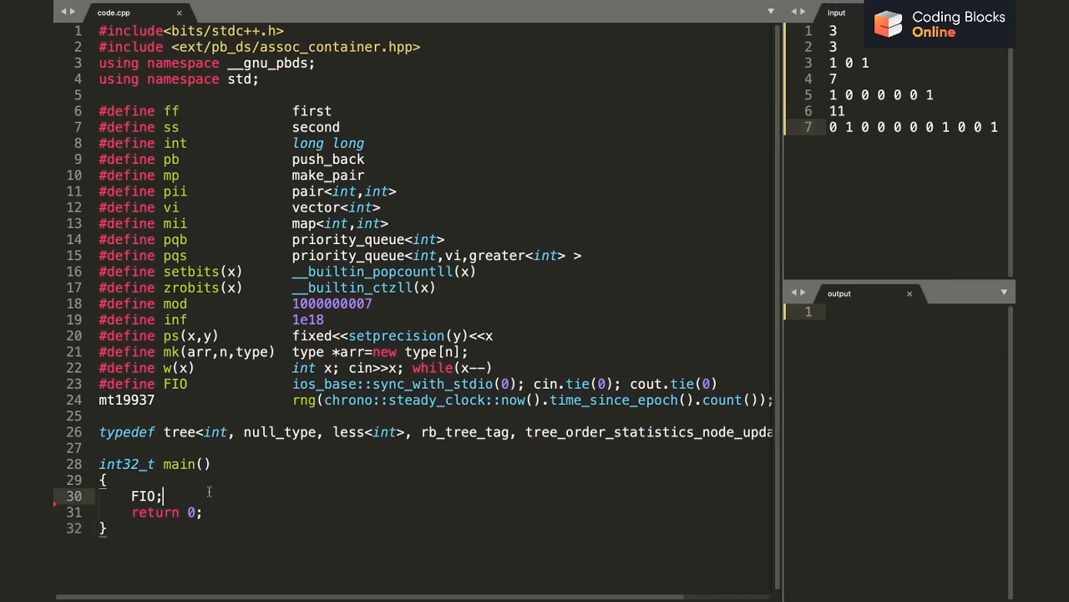
# - Inside the w(t) test loop, read n and push every position i with x==1 into vector v
pyautogui.write('w(t)')
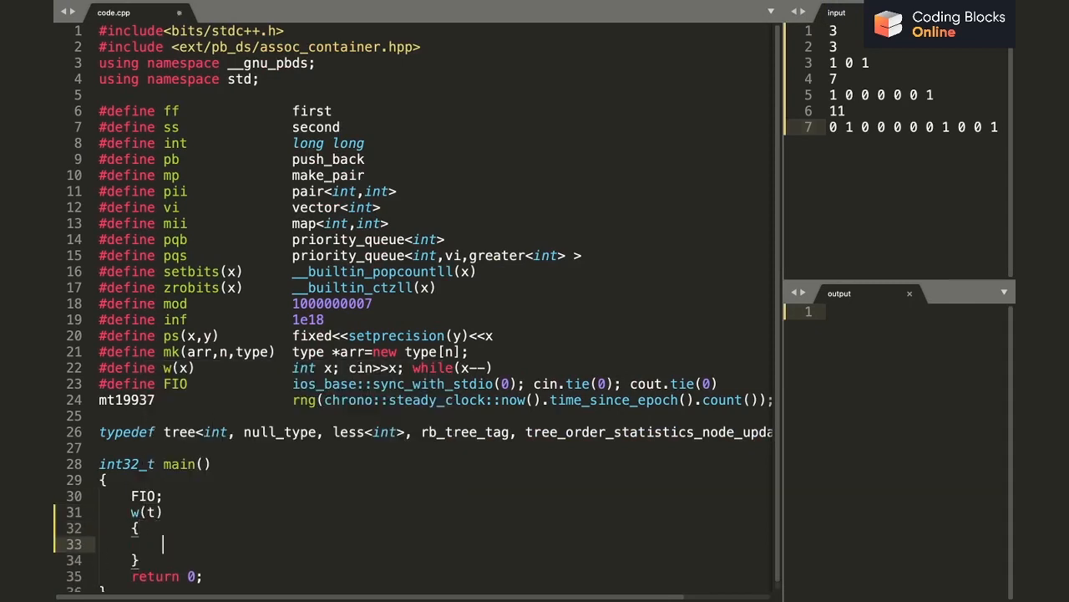
pyautogui.write('int n; cin>>n;')
pyautogui.write('mk(arr,n,int);')
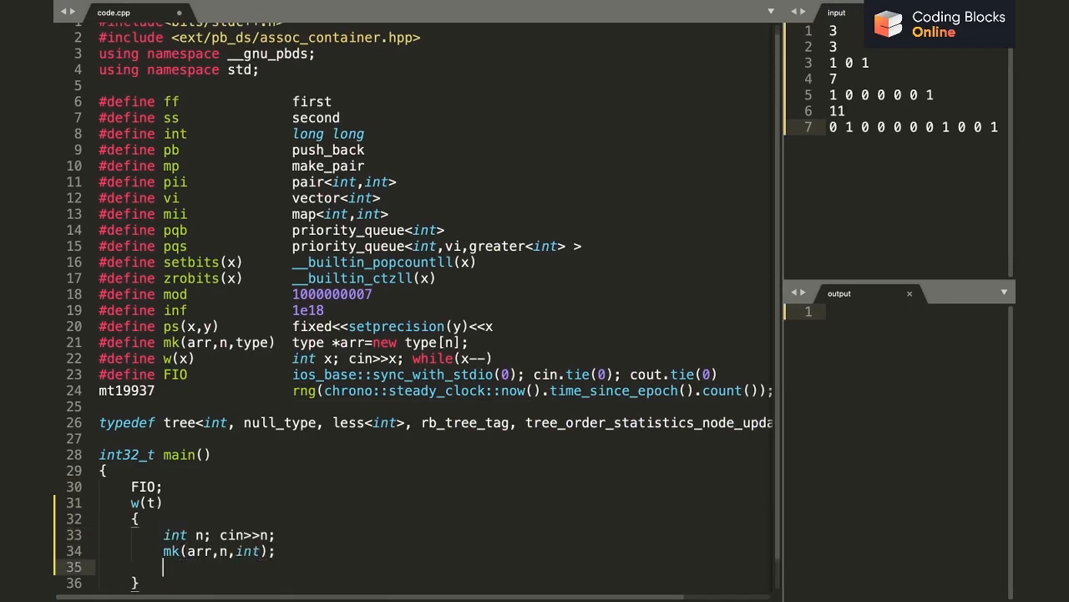
pyautogui.write('vi v;')
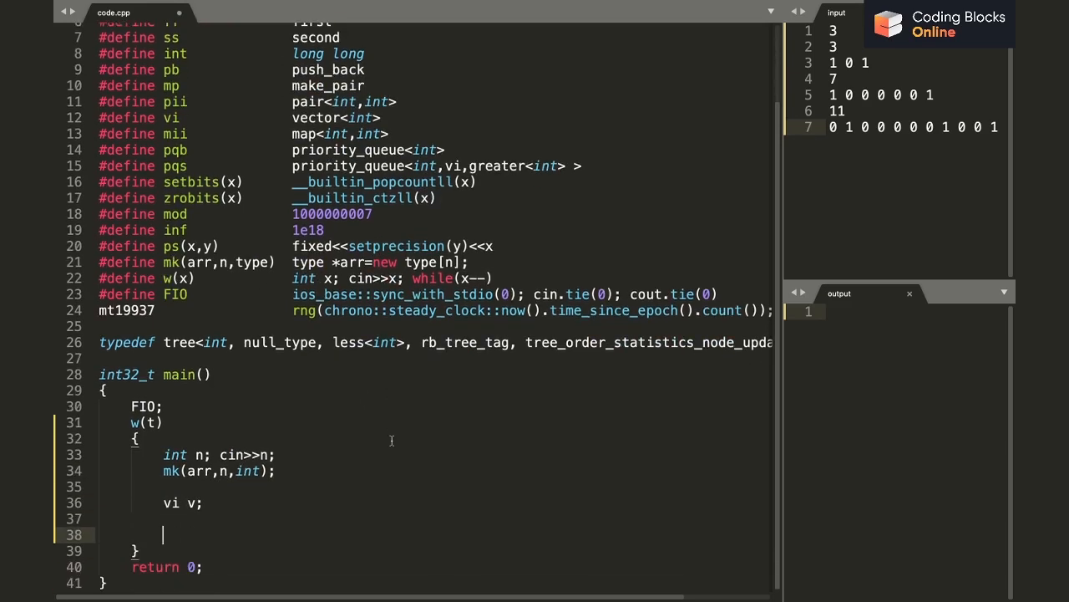
pyautogui.write('for(int i=0;i<n;++i)')
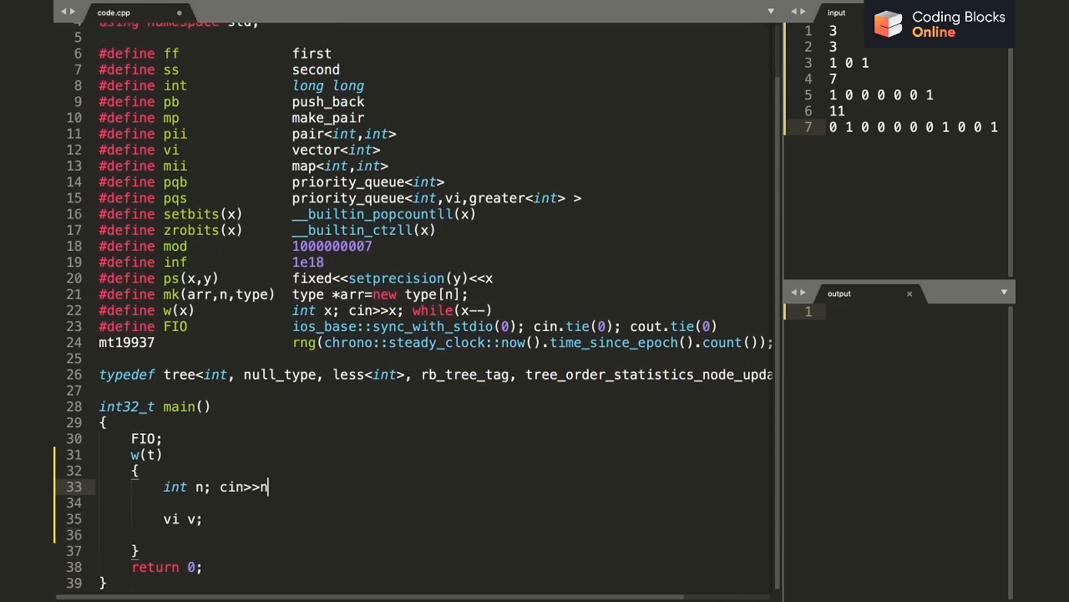
pyautogui.write('fr1')
pyautogui.write('int ;')
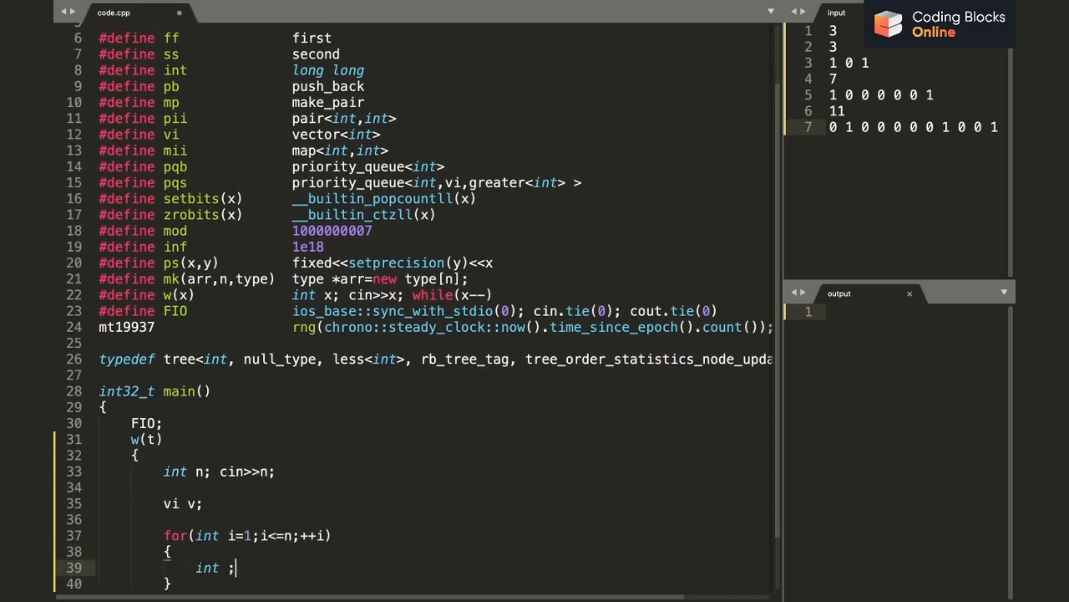
pyautogui.write('x; cin>>x;')
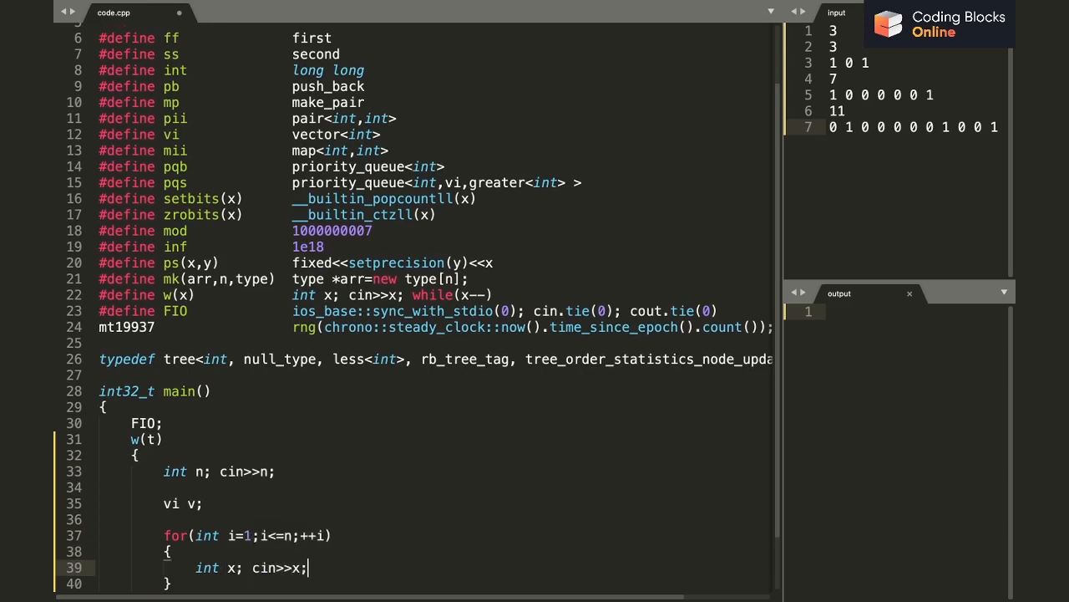
pyautogui.scroll(-3)
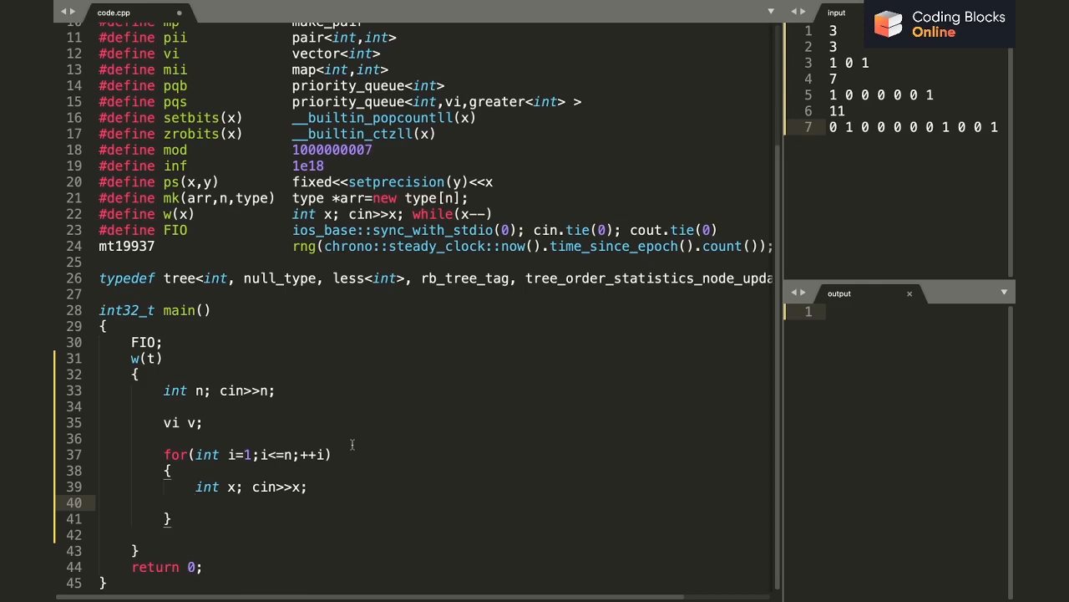
pyautogui.write('if(x==1')
pyautogui.write('v.pb(')
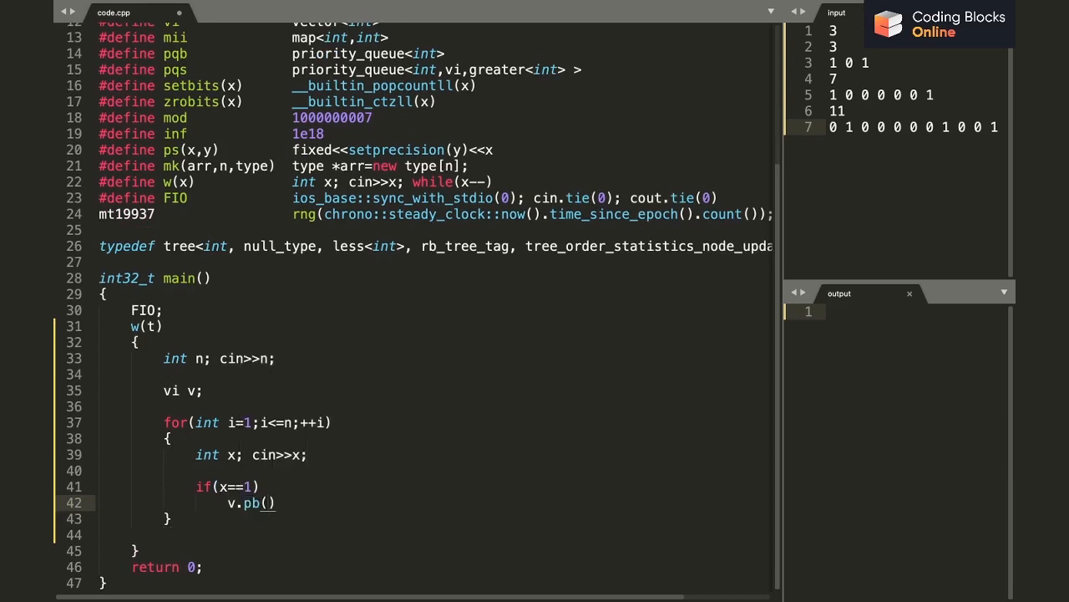
pyautogui.write('i;')
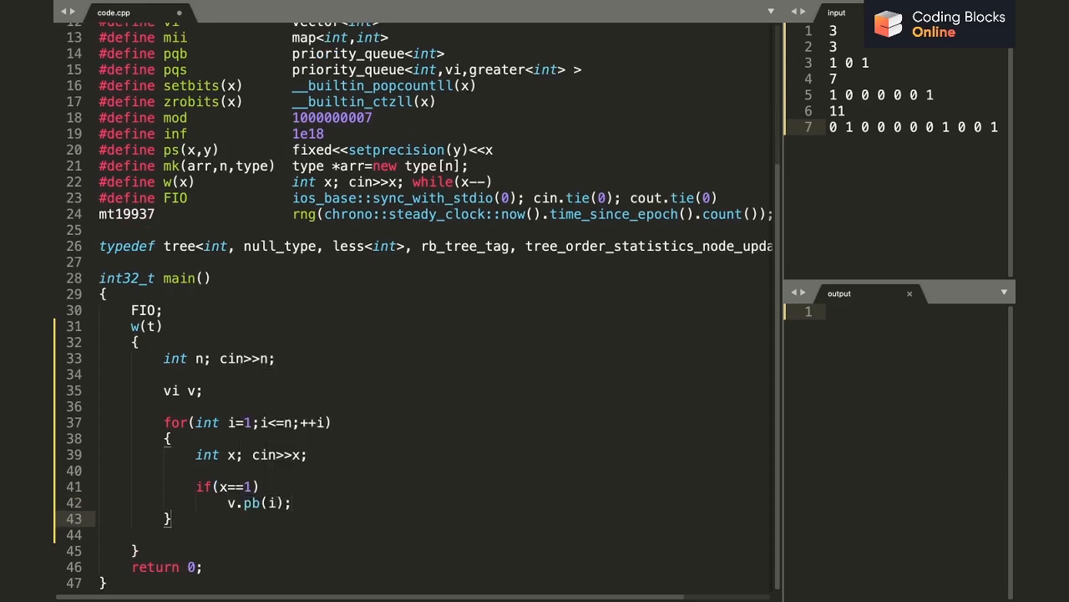
# - Default ans to "YES" and start the loop over v checking the difference between consecutive positions
pyautogui.write('s')
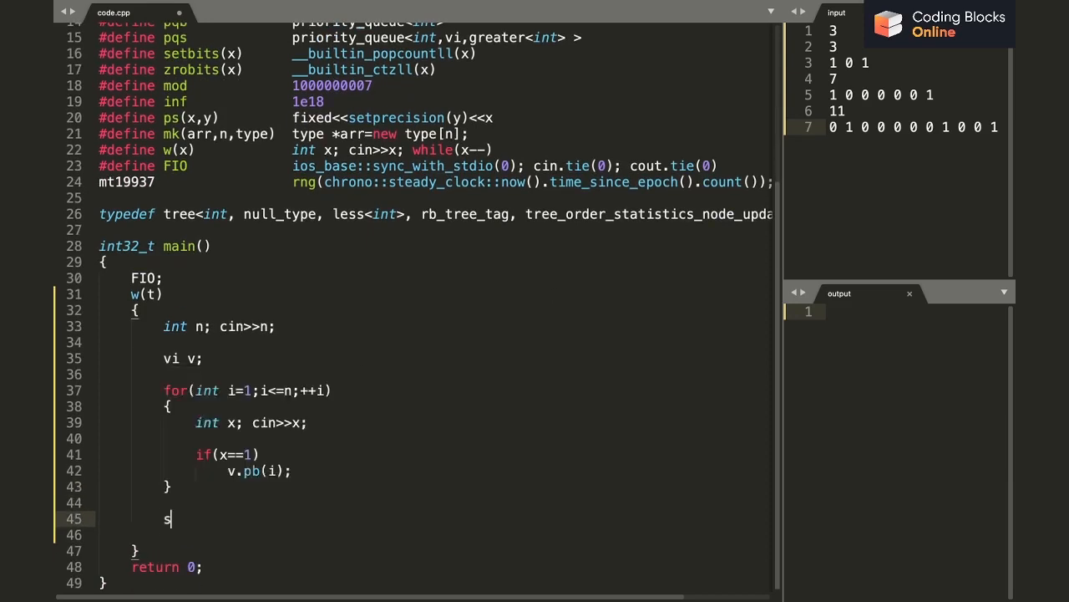
pyautogui.write('tring ans =')
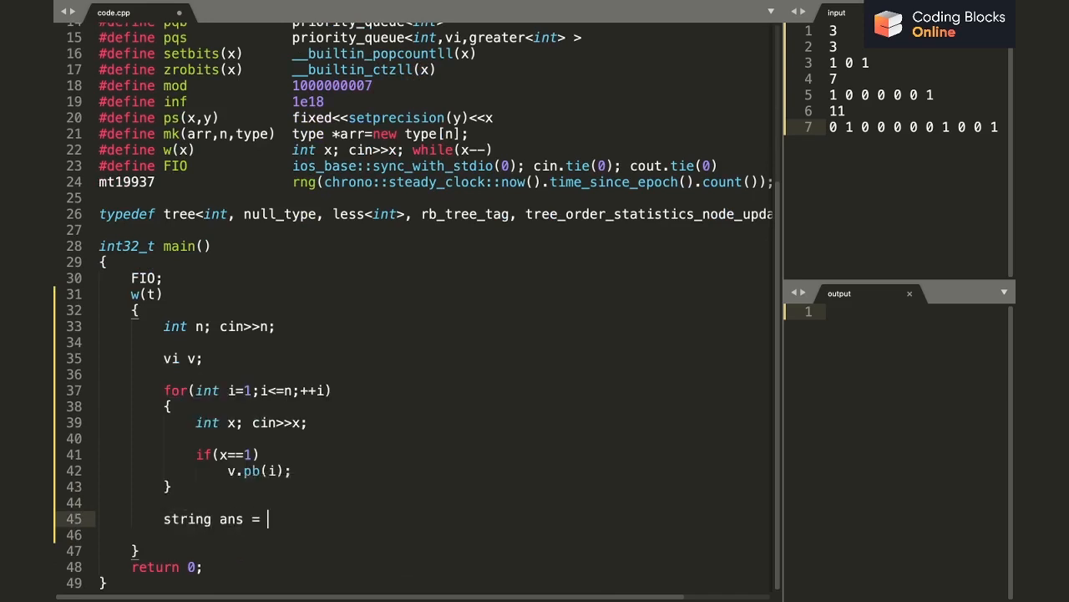
pyautogui.write('"YES";')
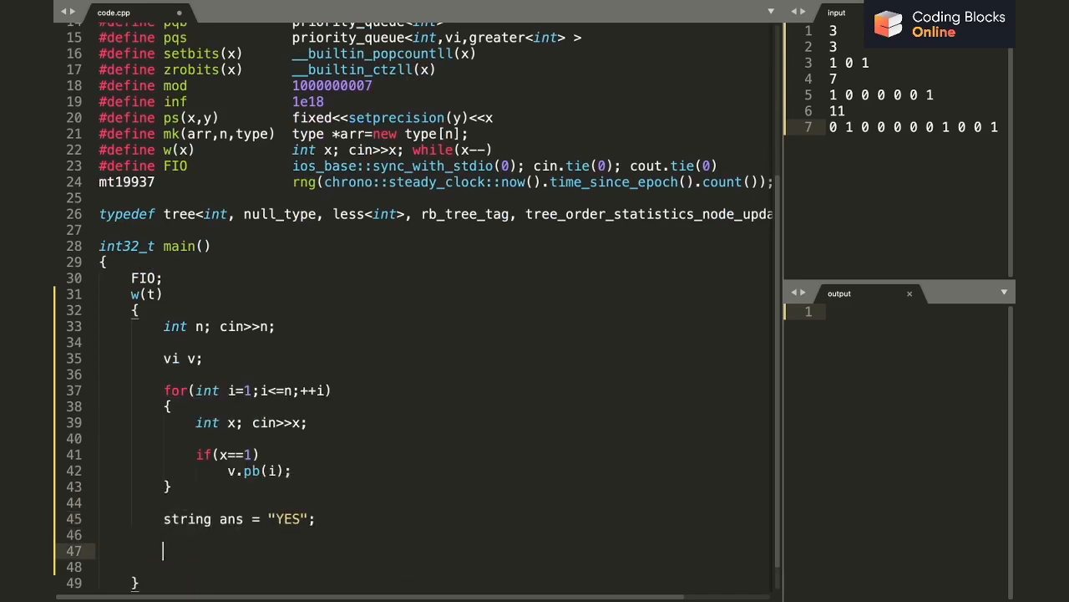
pyautogui.write('for(int i=0')
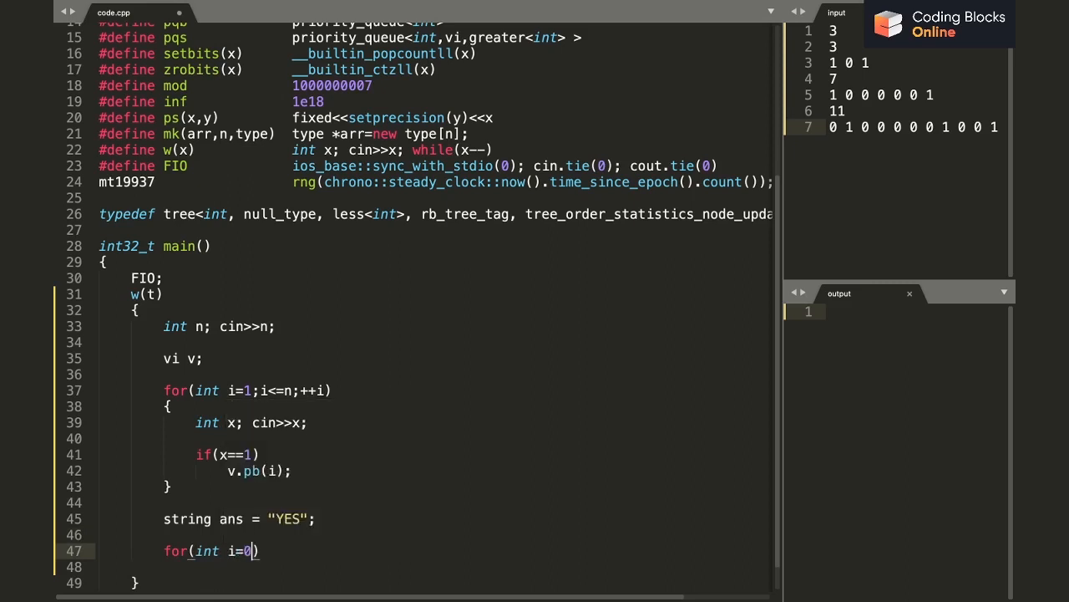
pyautogui.write(';i+1')
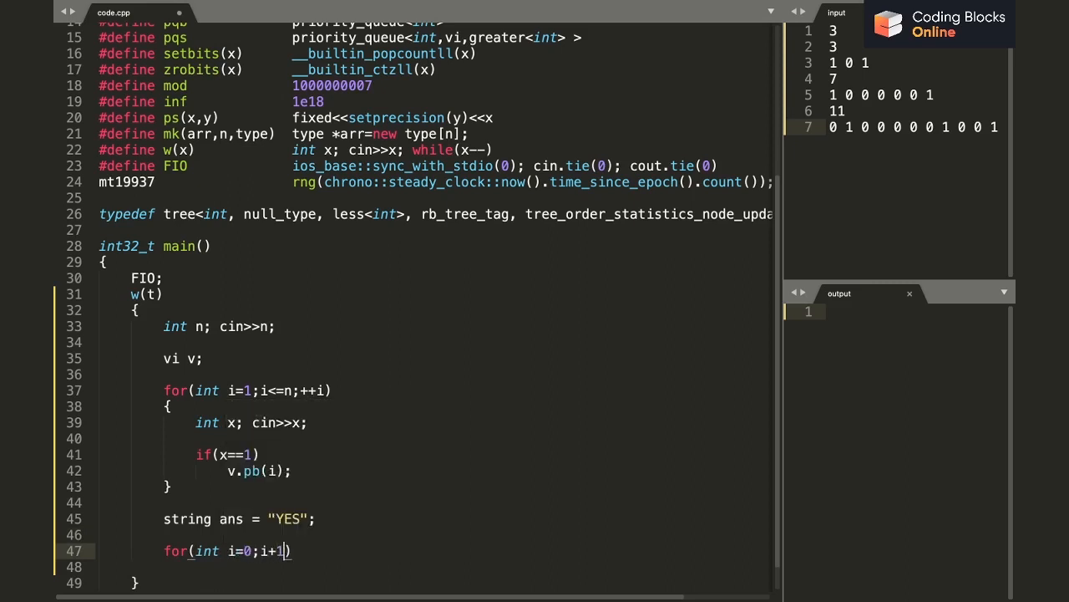
pyautogui.write('<v.size(')
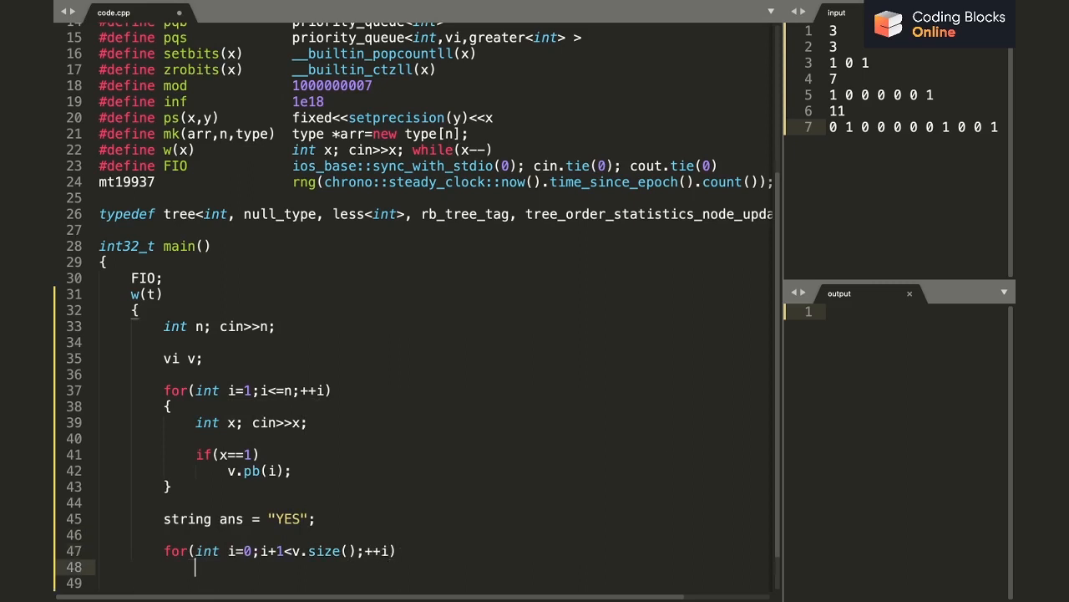
pyautogui.write('if(')
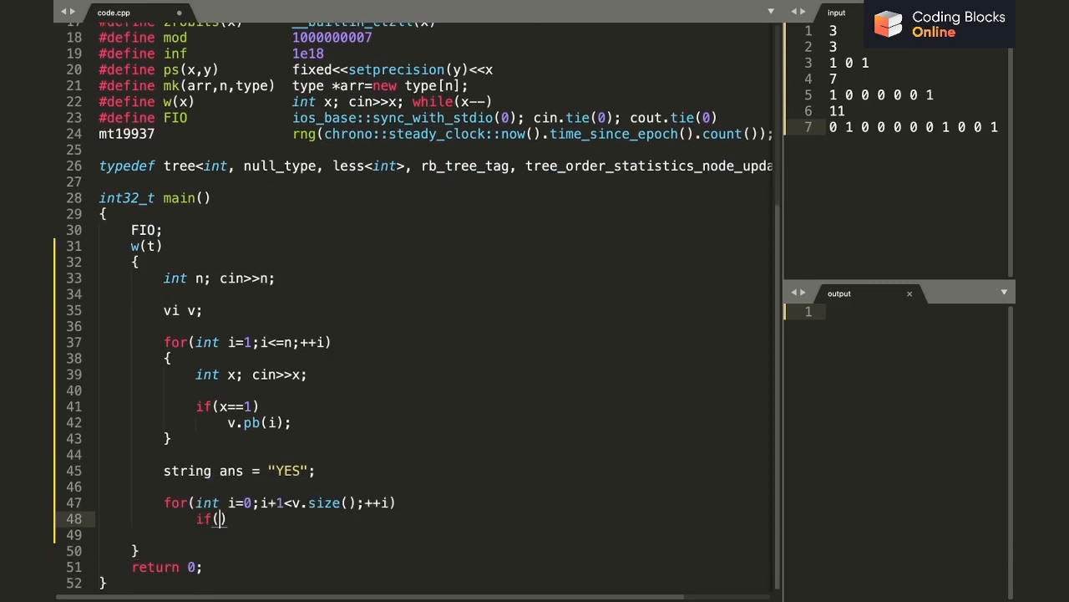
pyautogui.write('v[i]')
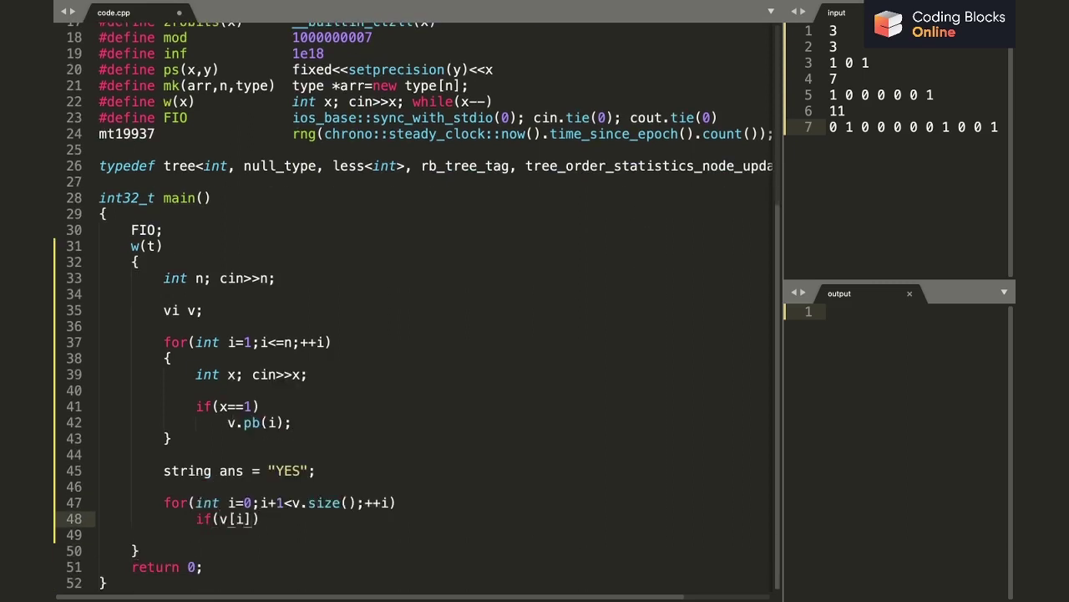
pyautogui.write('-v[i-1]<6')
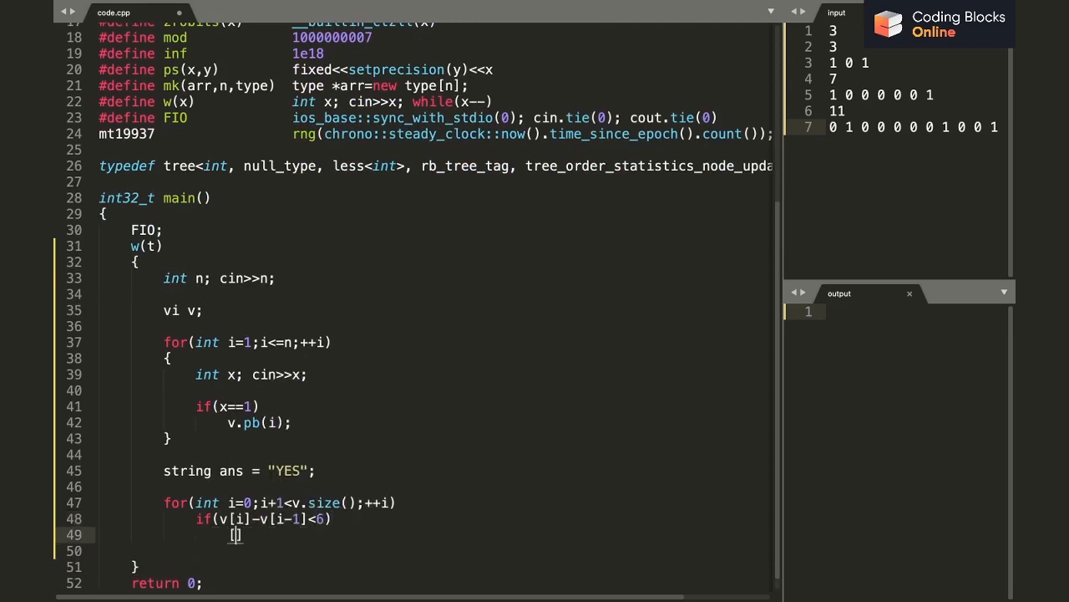
pyautogui.write('ans = "NO";')
pyautogui.write("cout << ans << '\\n';")
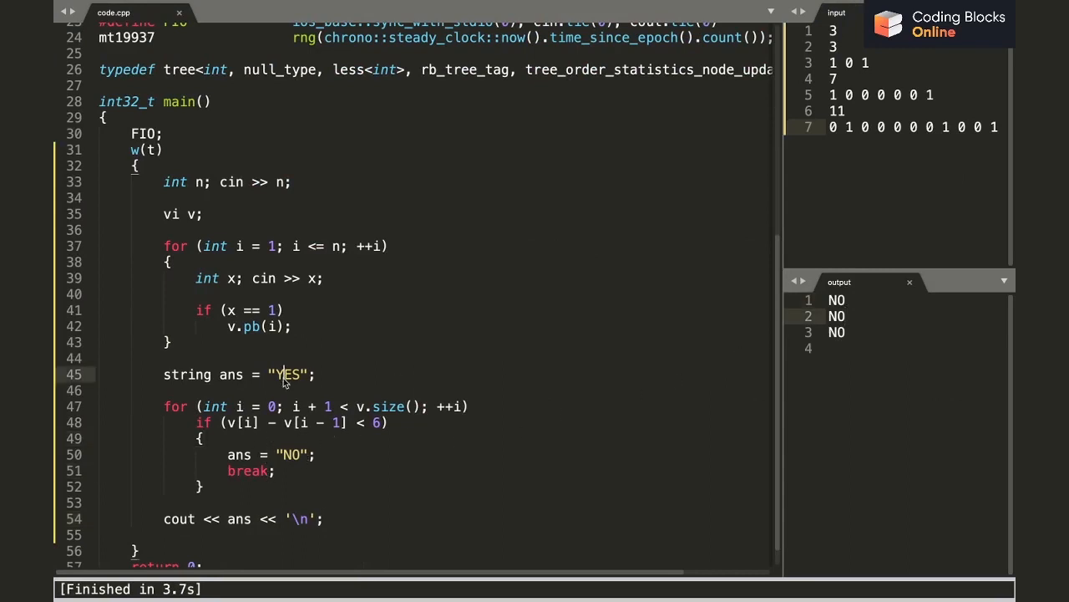
pyautogui.moveTo(692, 157)
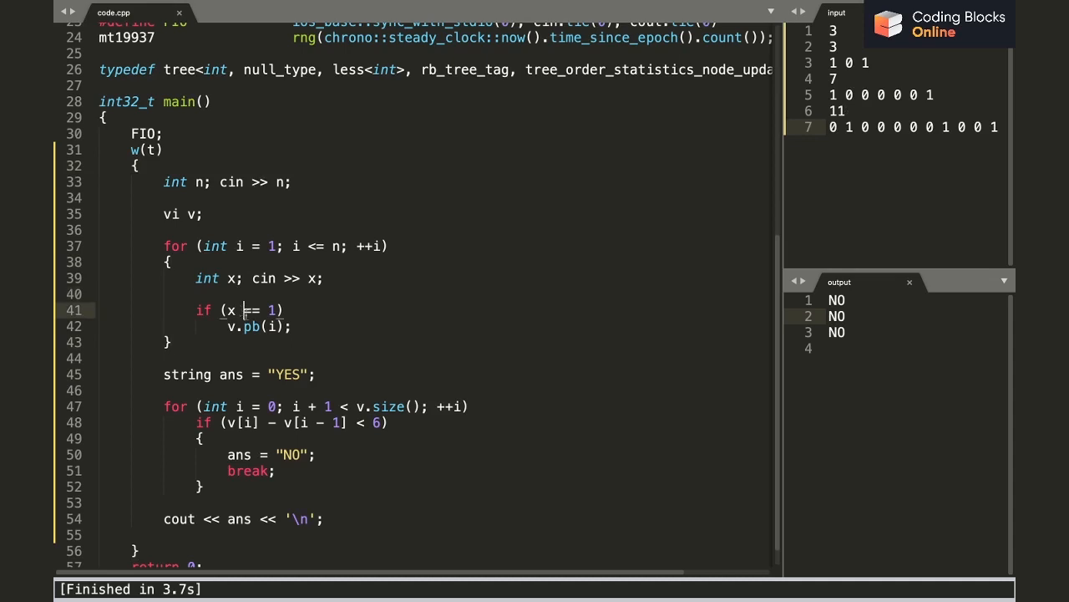
# - Finish the gap check with ans="NO"; break; and cout << ans, then build on the samples
pyautogui.click(226, 374)
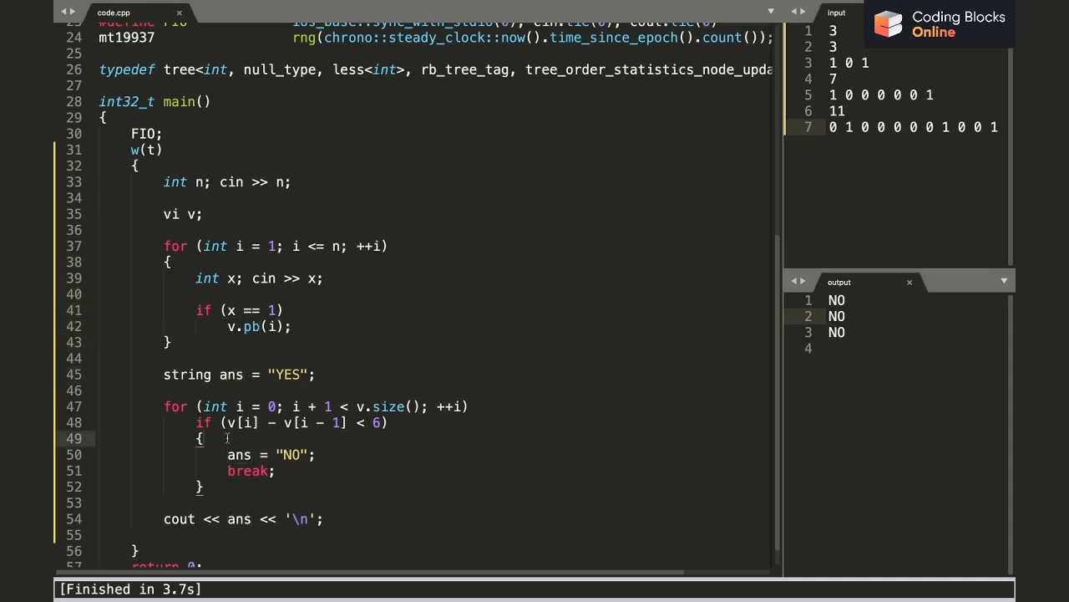
pyautogui.moveTo(347, 409)
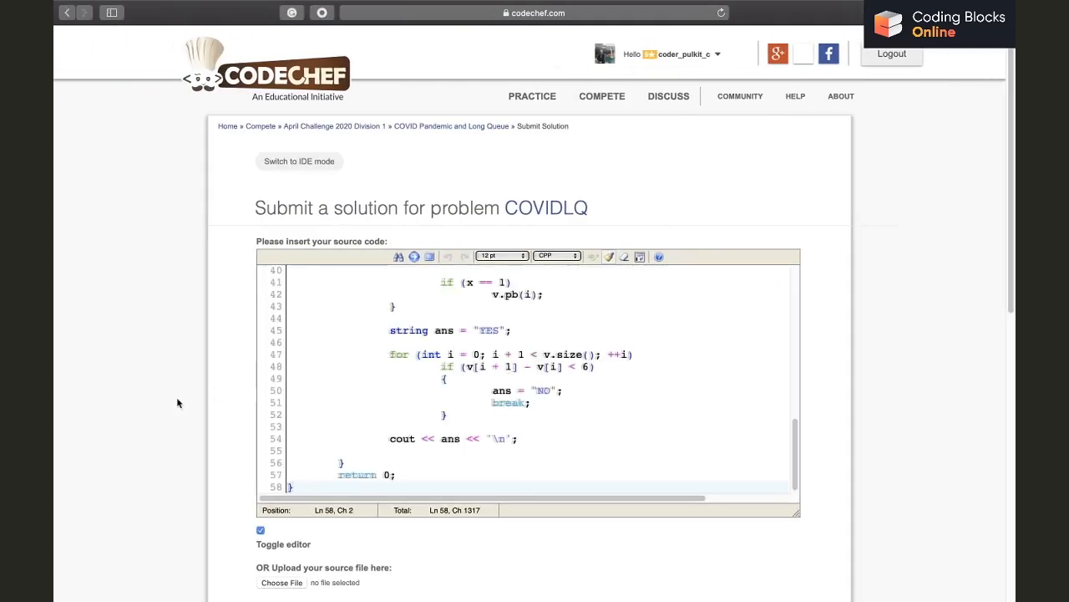
# - Submit the pasted C++14 solution for COVIDLQ on CodeChef for judging
pyautogui.scroll(-3)
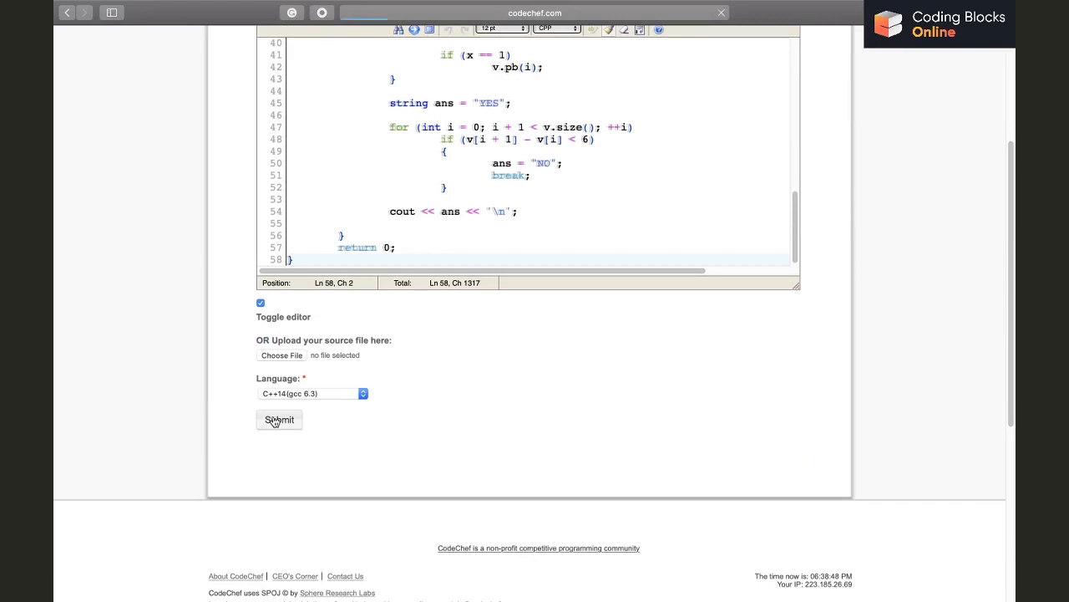
pyautogui.click(279, 420)
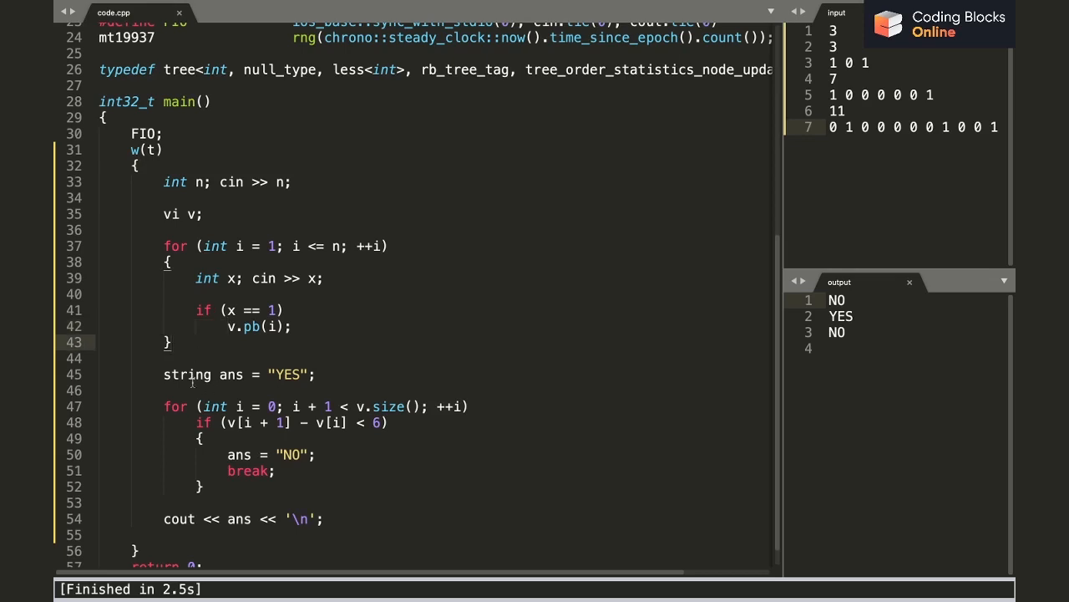
# - Change the condition to v[i+1]-v[i]<6 and rebuild so the samples print NO, YES, NO
pyautogui.click(293, 374)
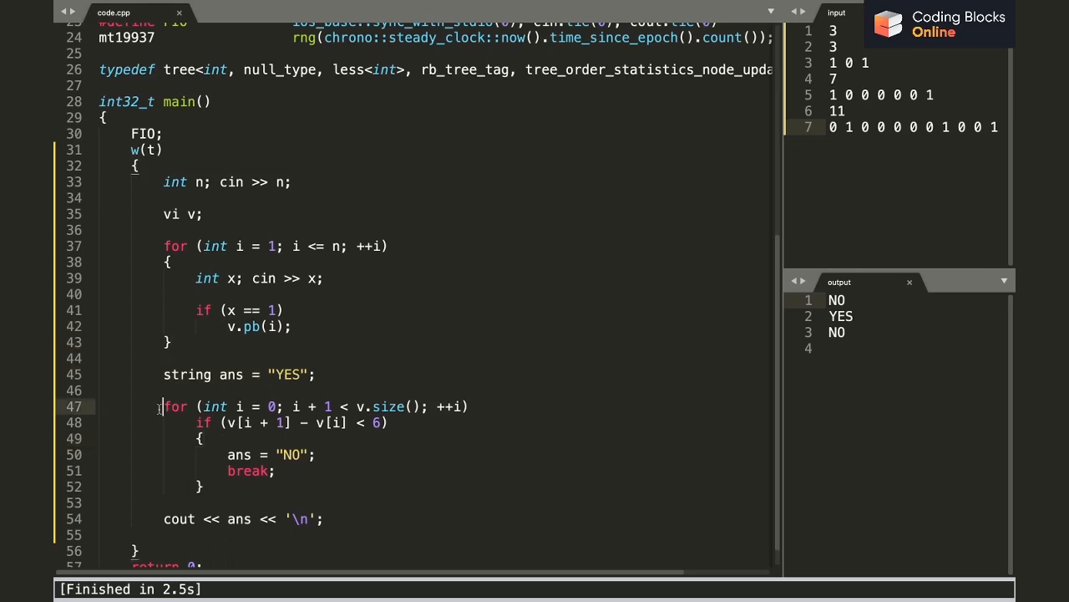
pyautogui.moveTo(164, 406); pyautogui.dragTo(204, 487)
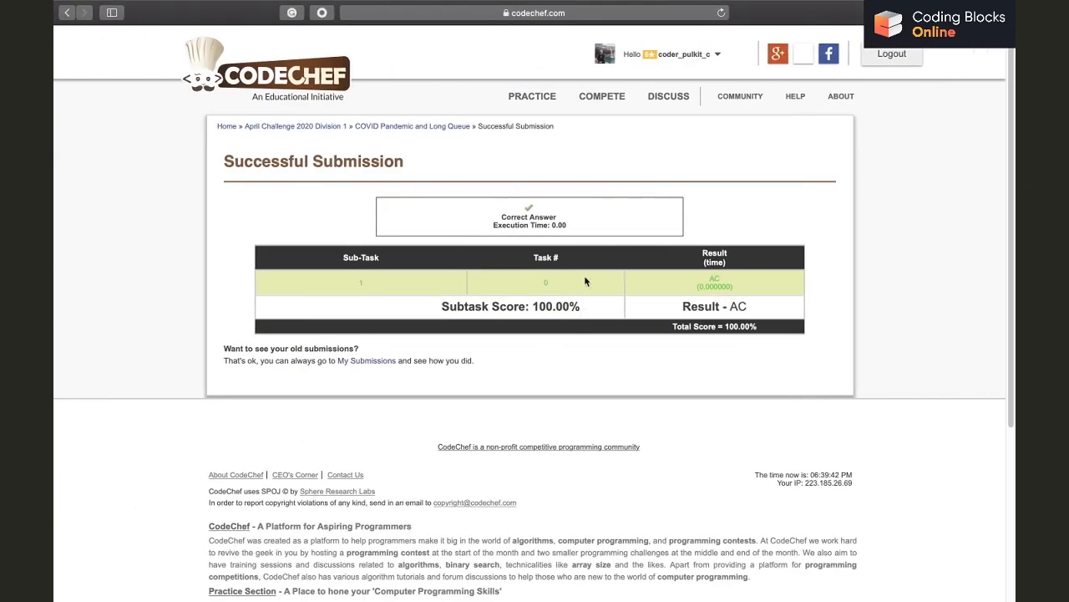
pyautogui.moveTo(542, 221)
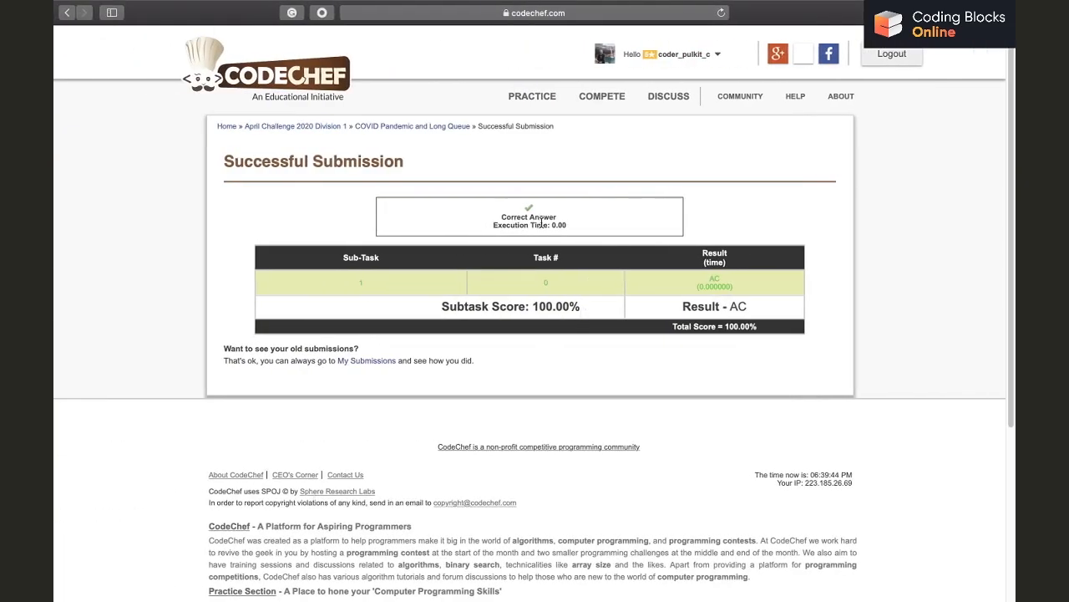